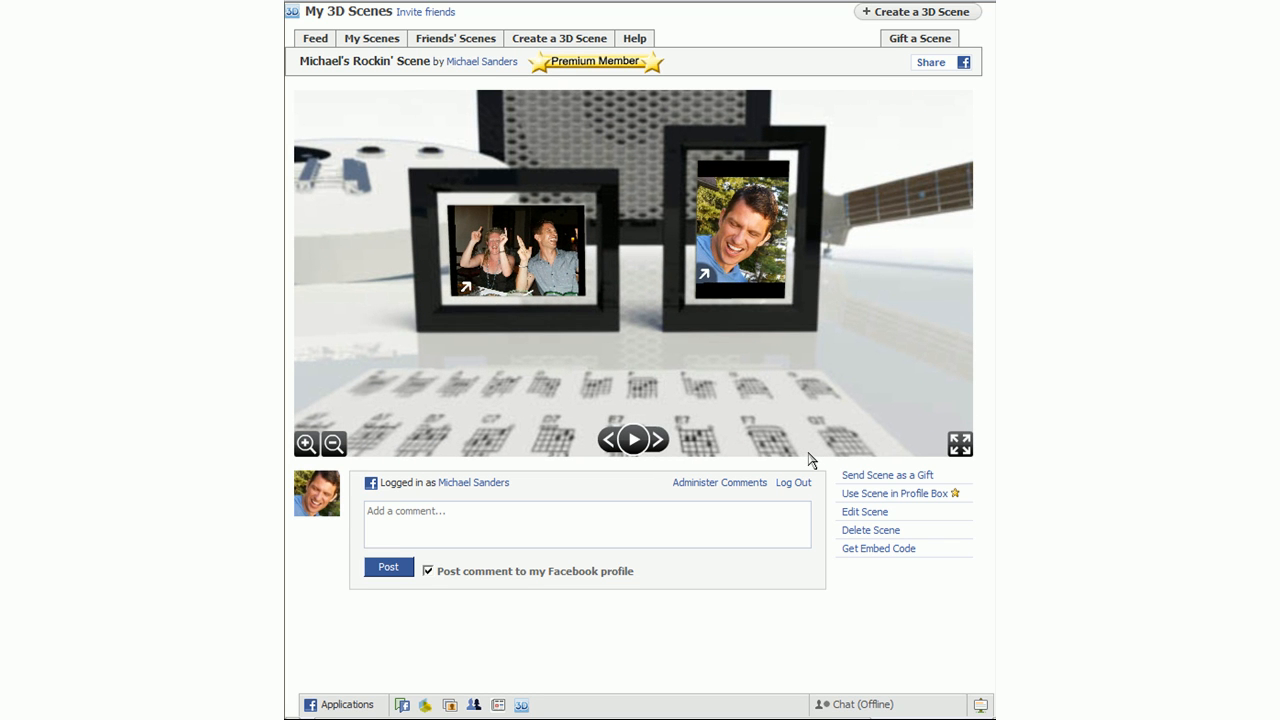
{"action": "mouse_move", "coordinate": [550, 256]}
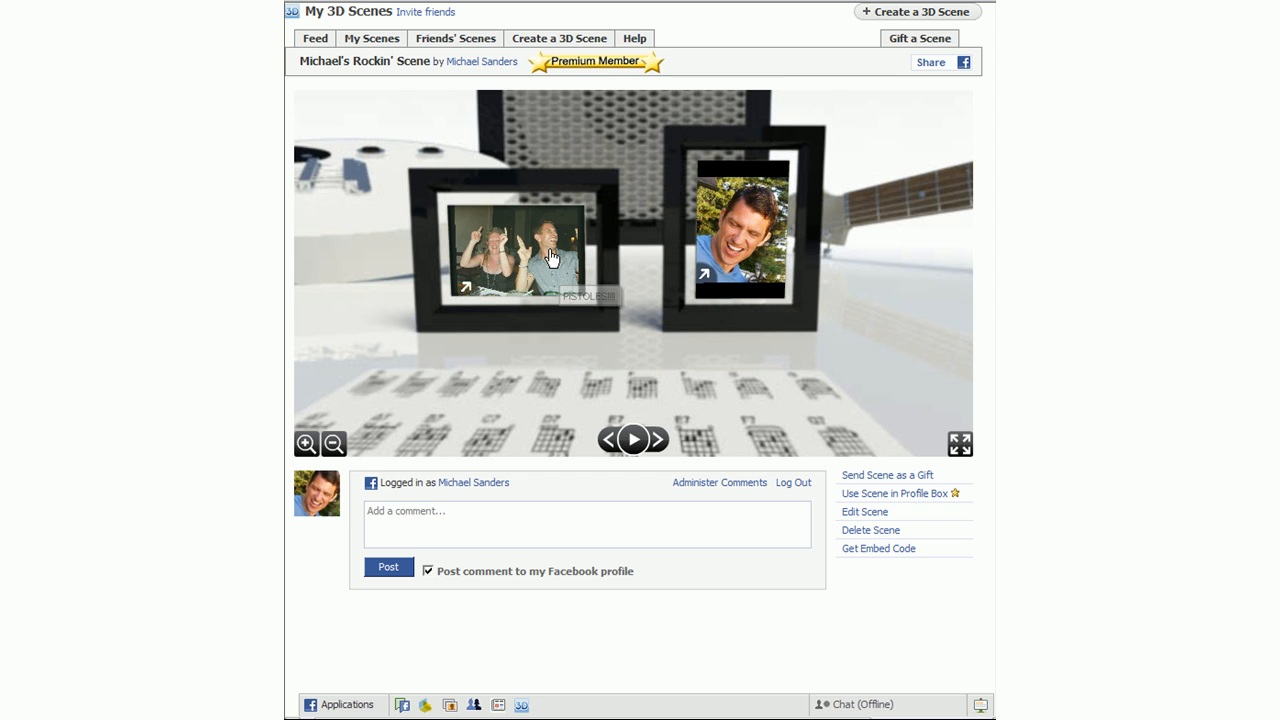
Return from the saved Rockin' Scene to the Facebook profile Wall.
{"action": "left_click", "coordinate": [516, 256]}
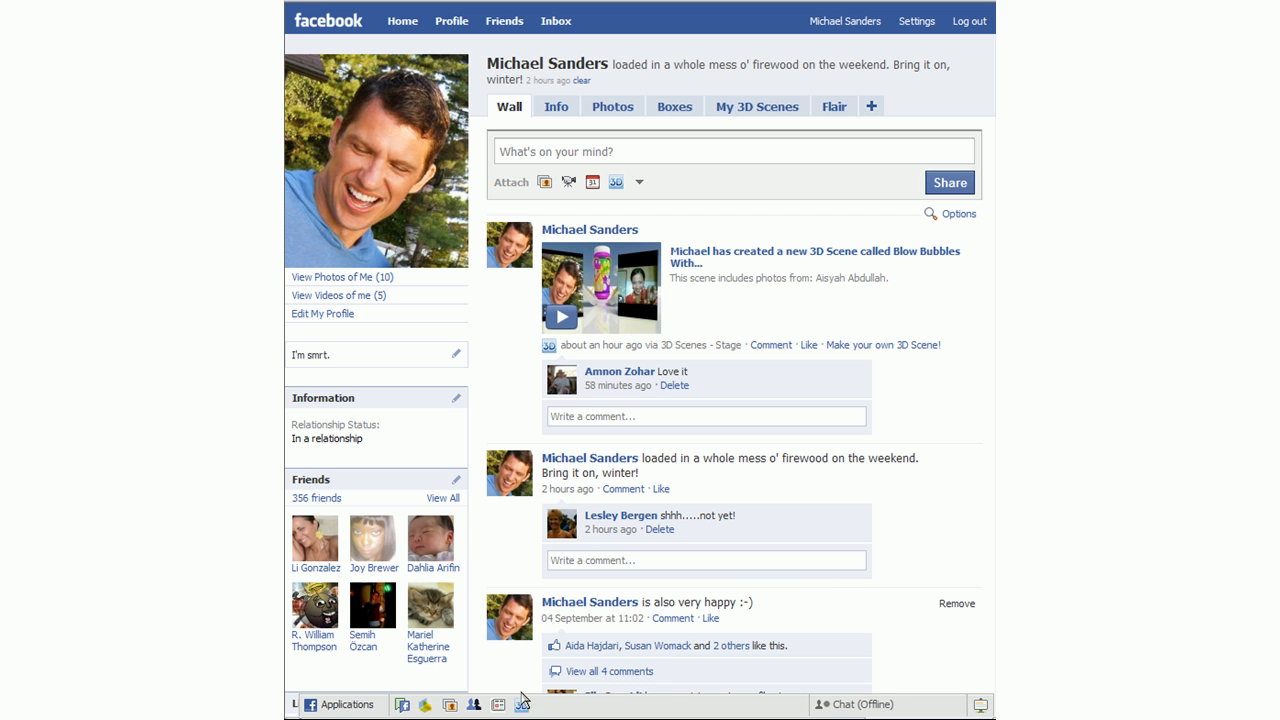
{"action": "mouse_move", "coordinate": [520, 704]}
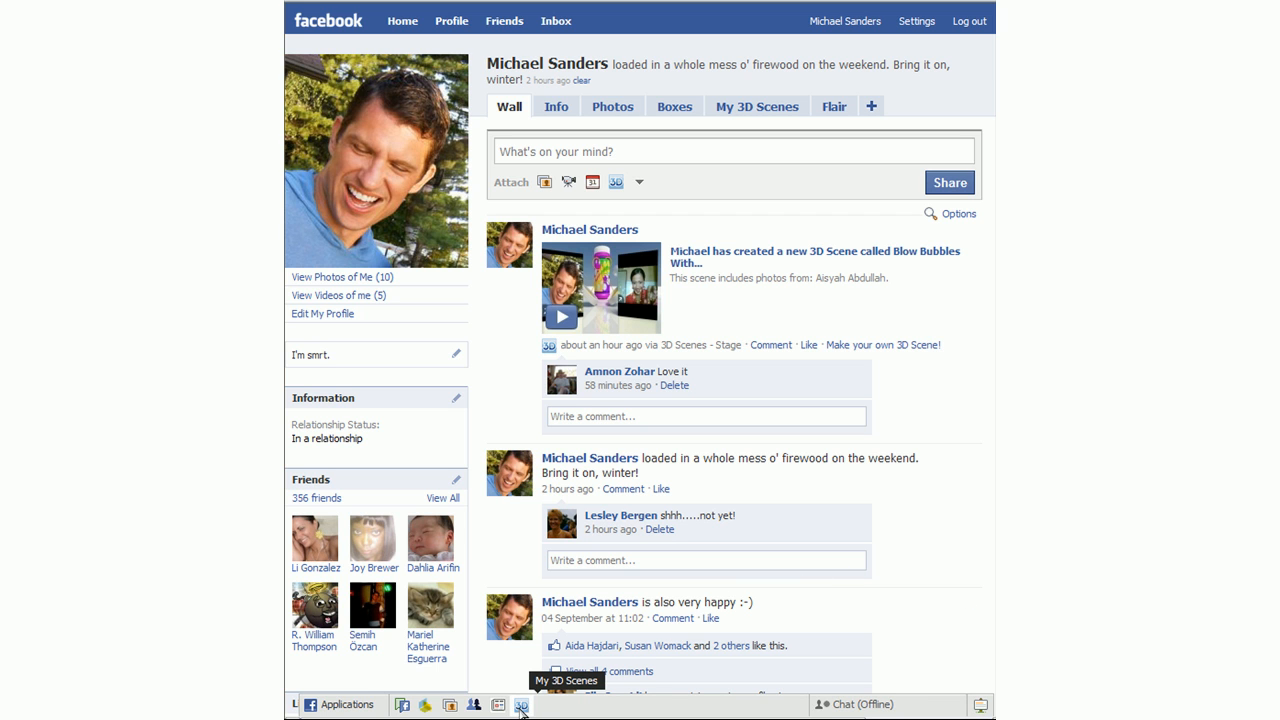
Start creating a new 3D scene and filter the theme catalogue to Music scenes only.
{"action": "left_click", "coordinate": [520, 704]}
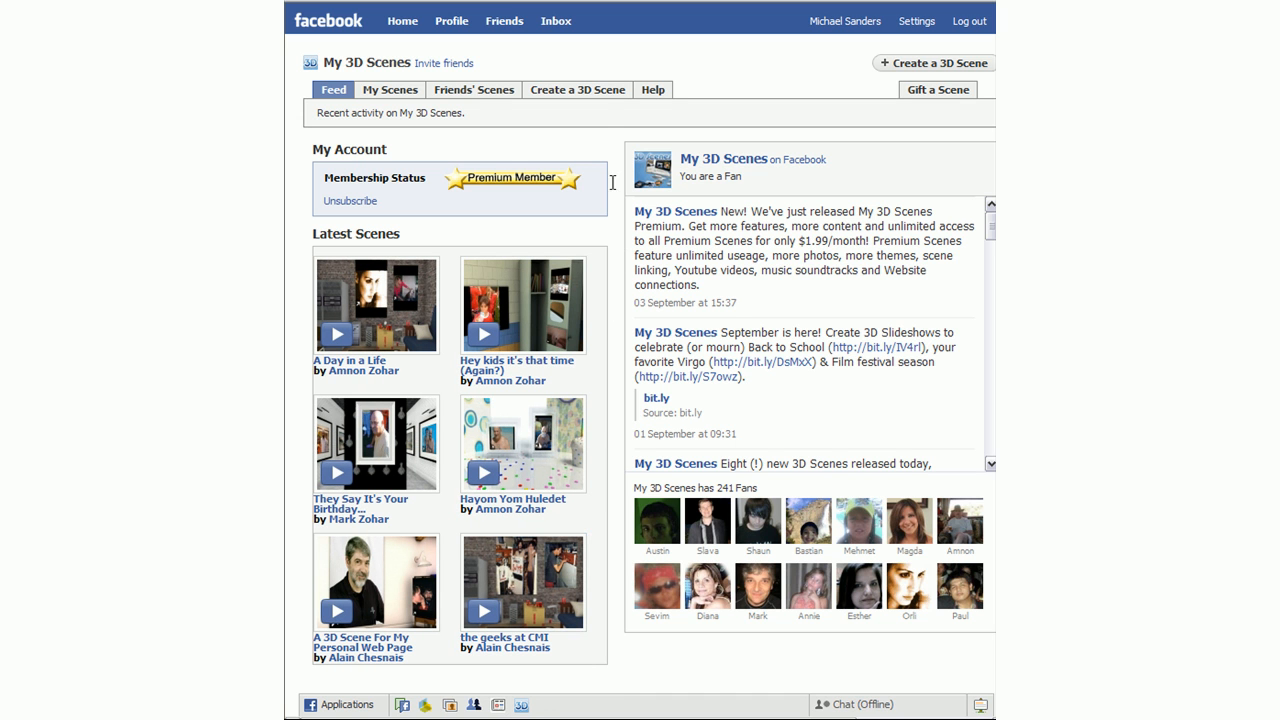
{"action": "mouse_move", "coordinate": [576, 90]}
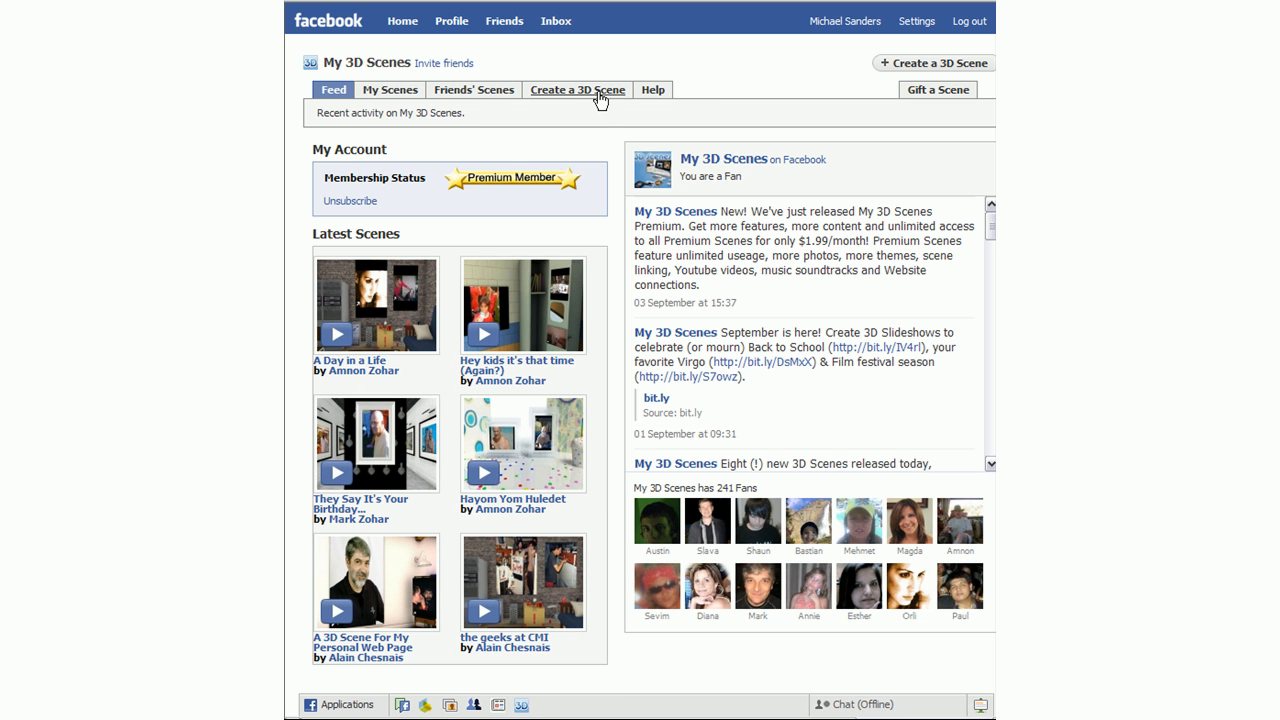
{"action": "left_click", "coordinate": [576, 88]}
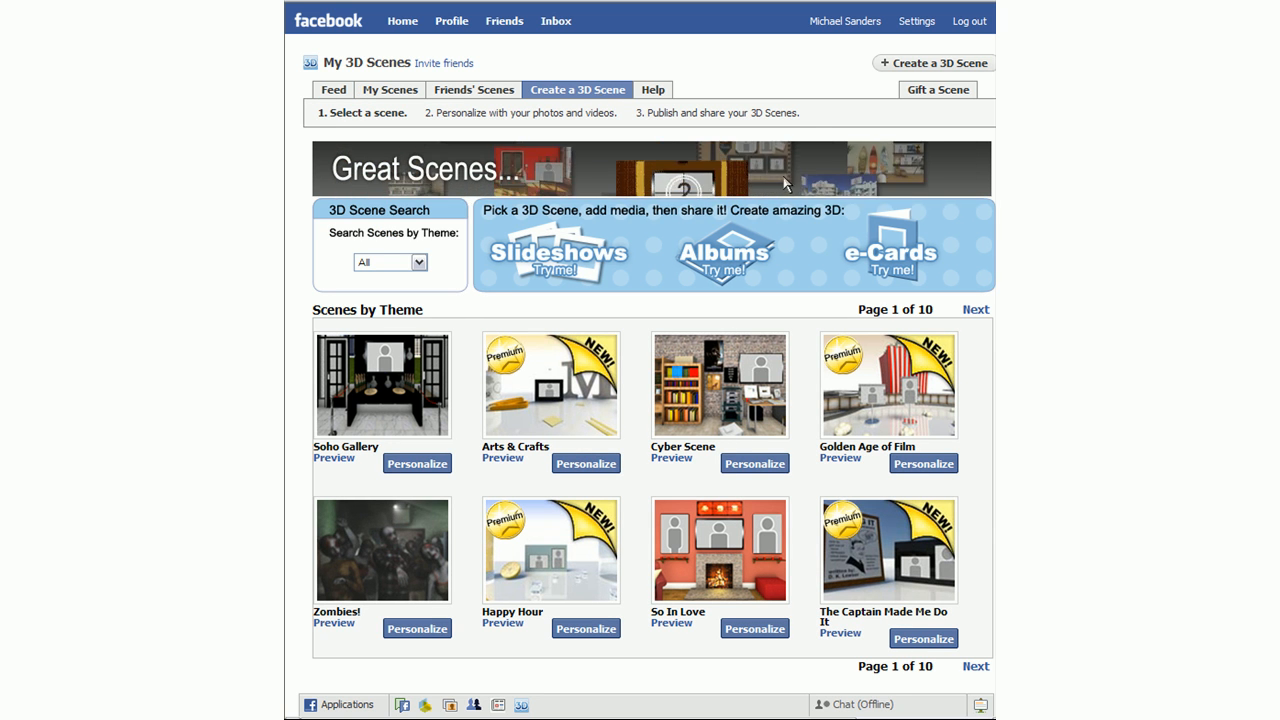
{"action": "left_click", "coordinate": [974, 308]}
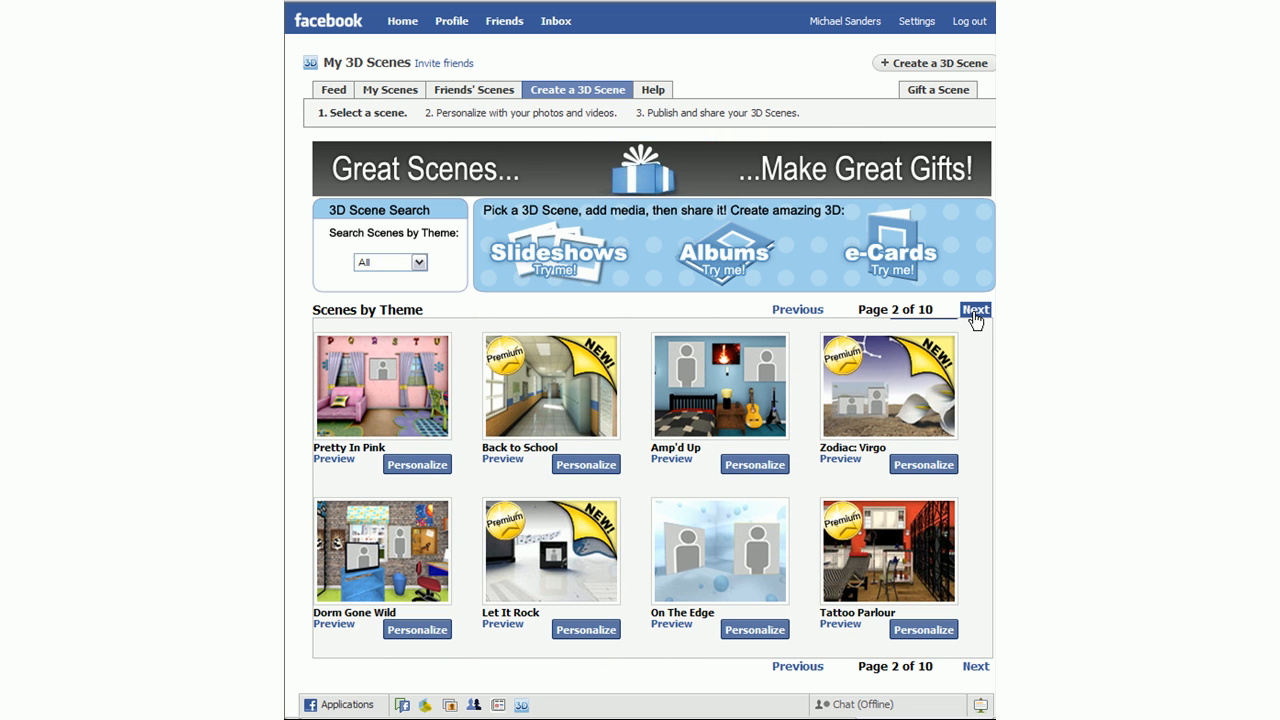
{"action": "left_click", "coordinate": [388, 262]}
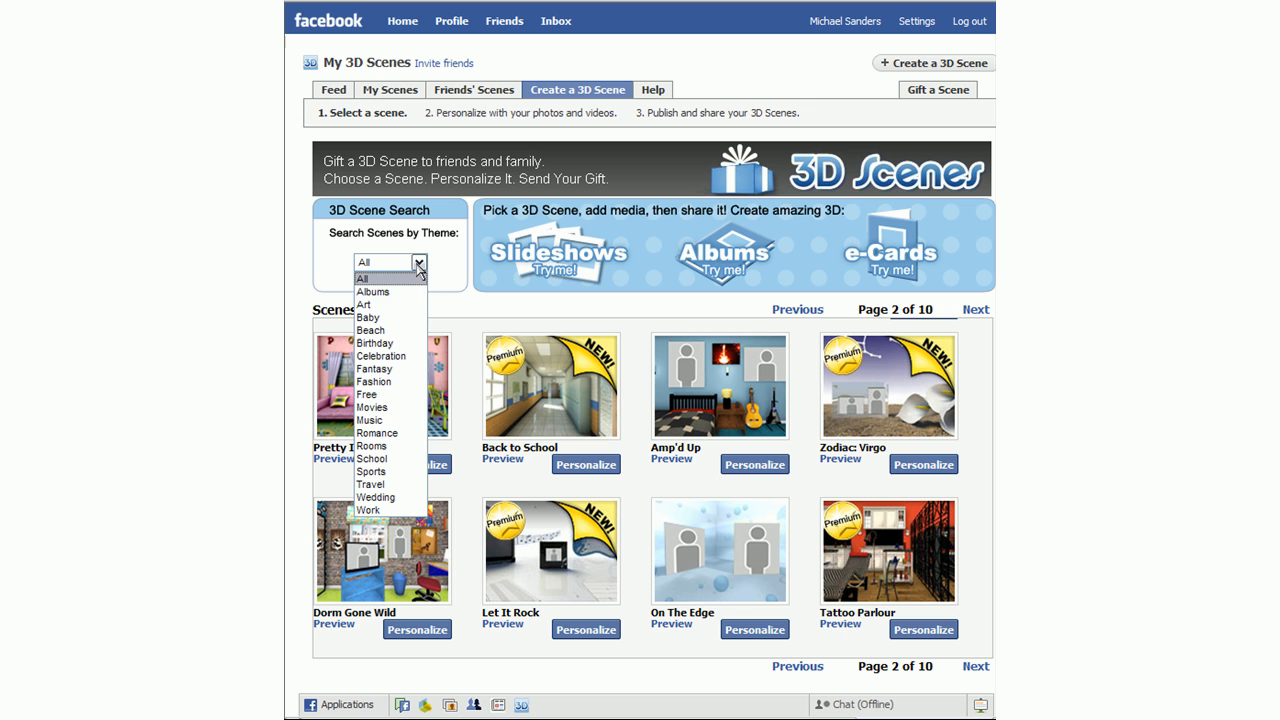
{"action": "left_click", "coordinate": [372, 420]}
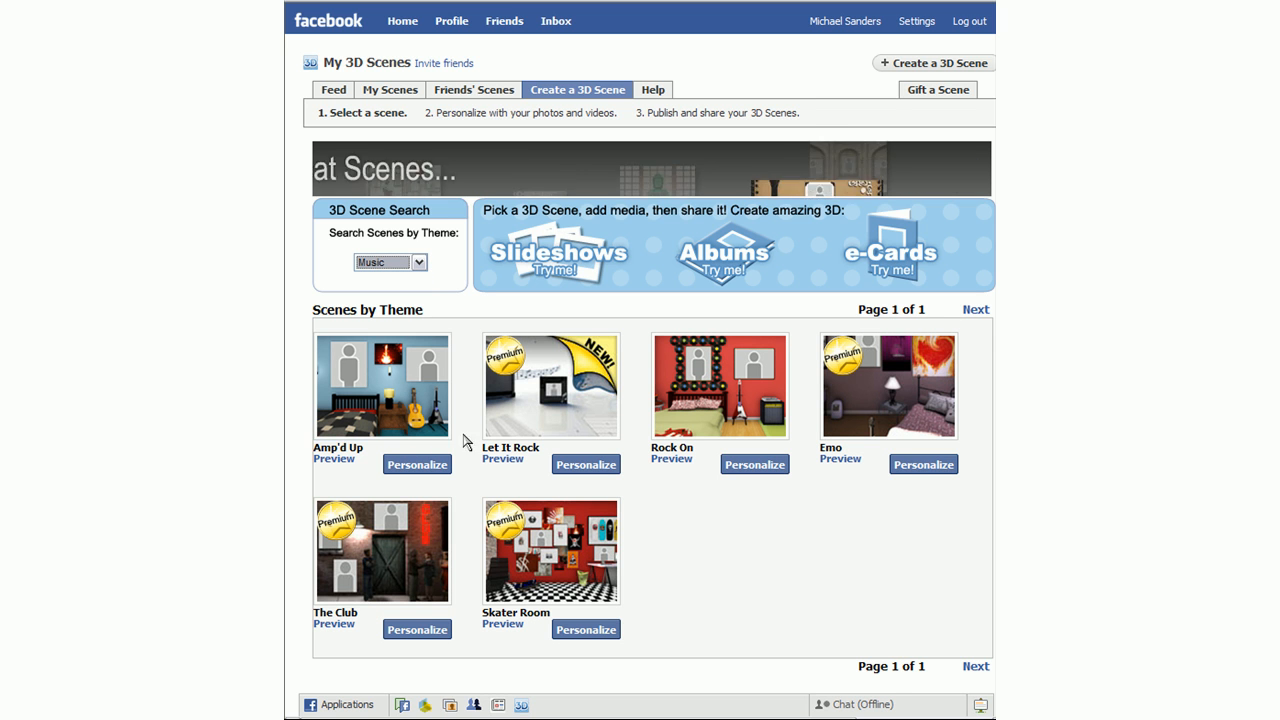
Preview Let It Rock and advance through four of its frames.
{"action": "left_click", "coordinate": [502, 458]}
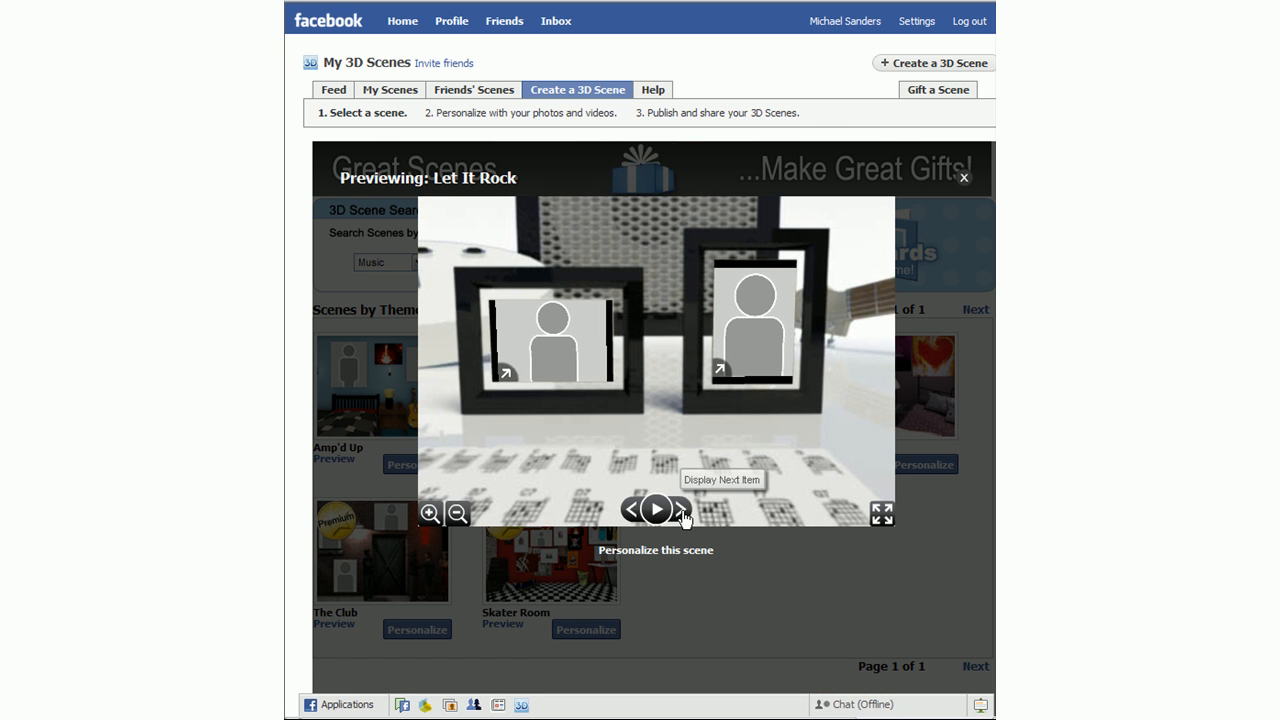
{"action": "left_click", "coordinate": [680, 510]}
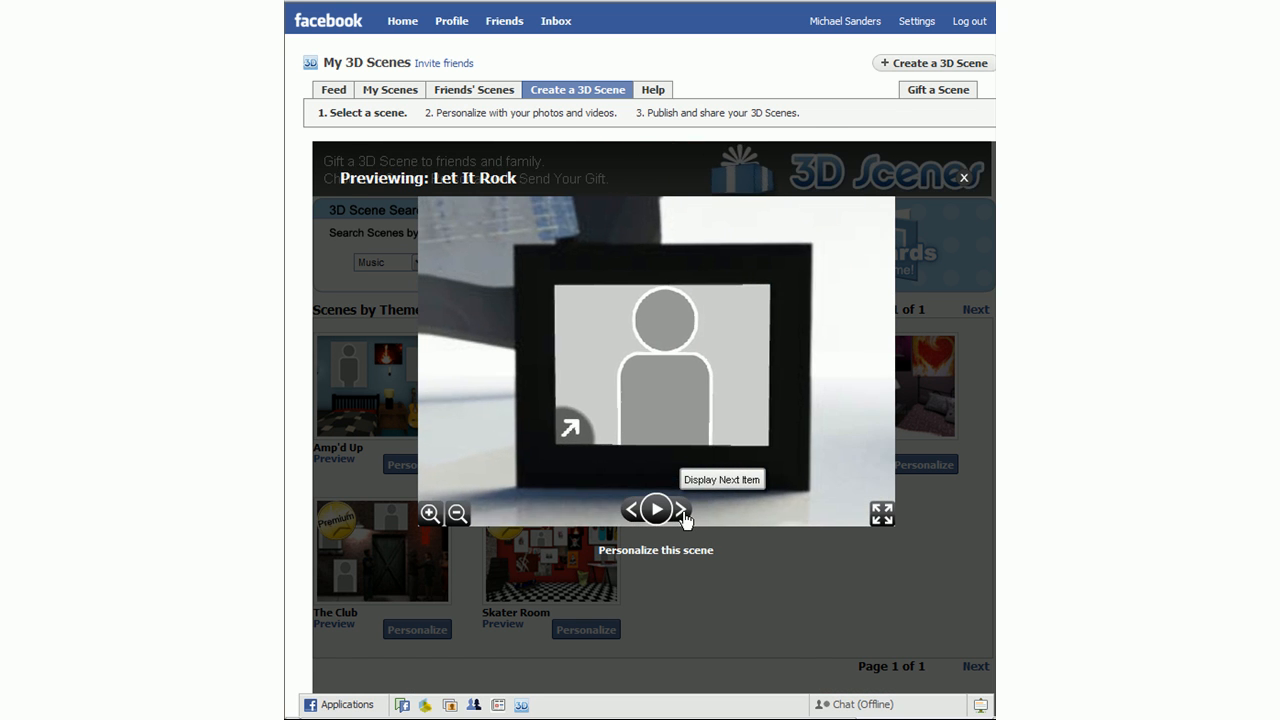
{"action": "left_click", "coordinate": [680, 510]}
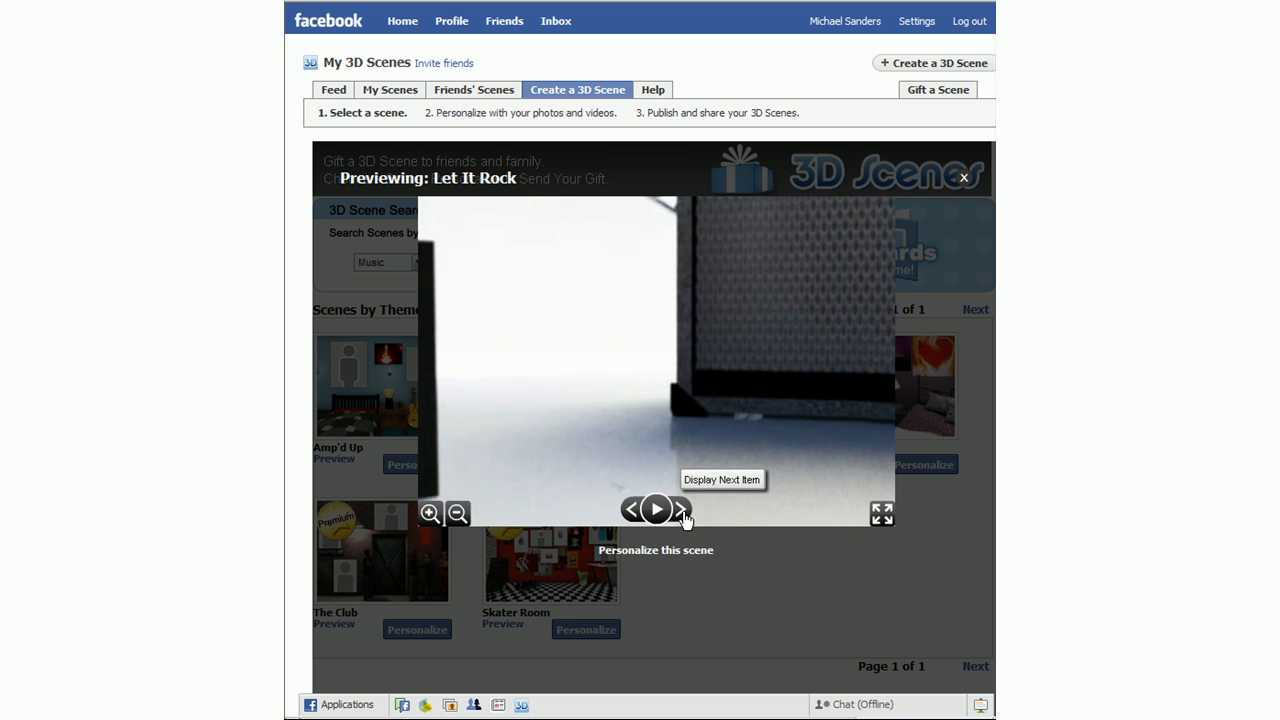
{"action": "left_click", "coordinate": [680, 510]}
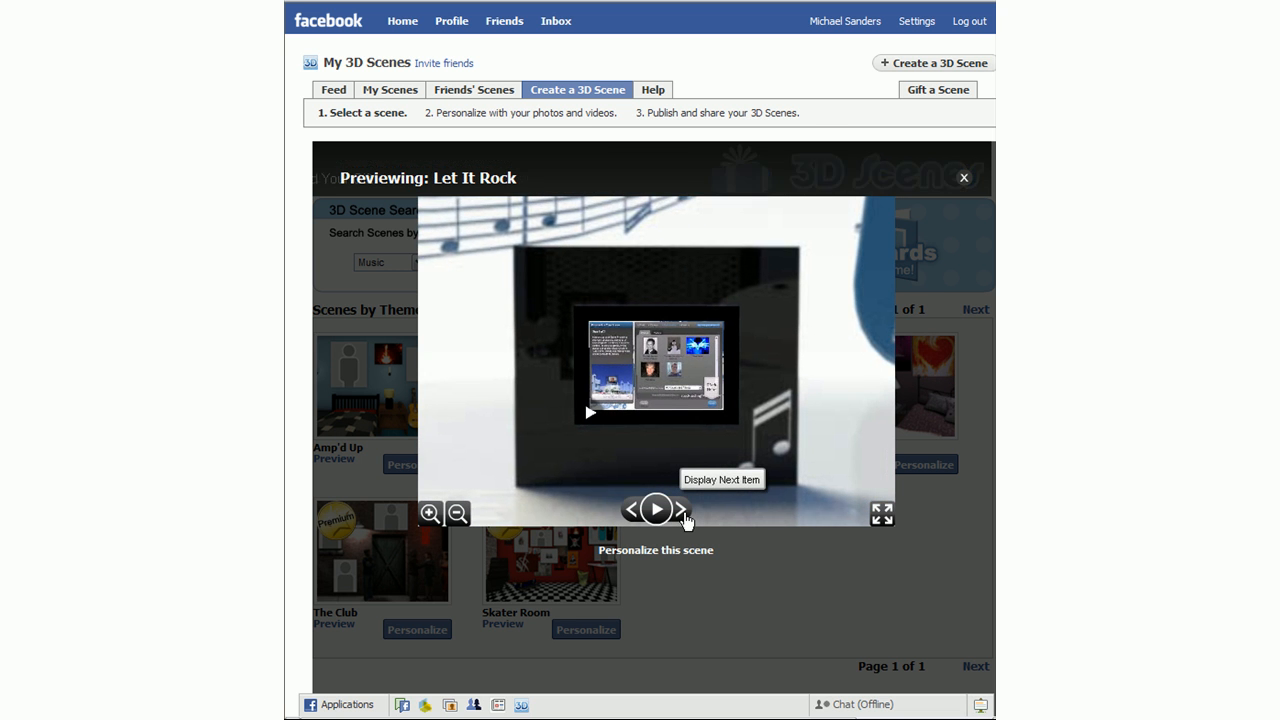
{"action": "left_click", "coordinate": [680, 510]}
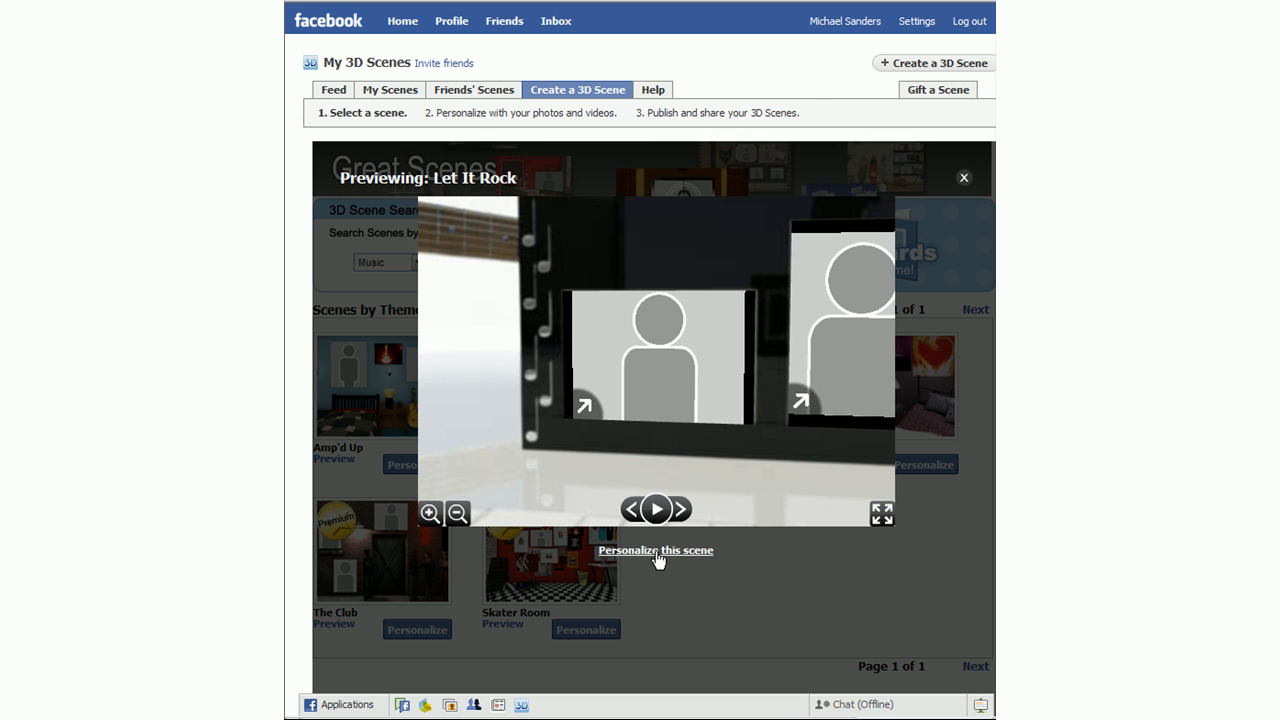
Begin personalizing Let It Rock and select the second photo slot to fill.
{"action": "left_click", "coordinate": [656, 550]}
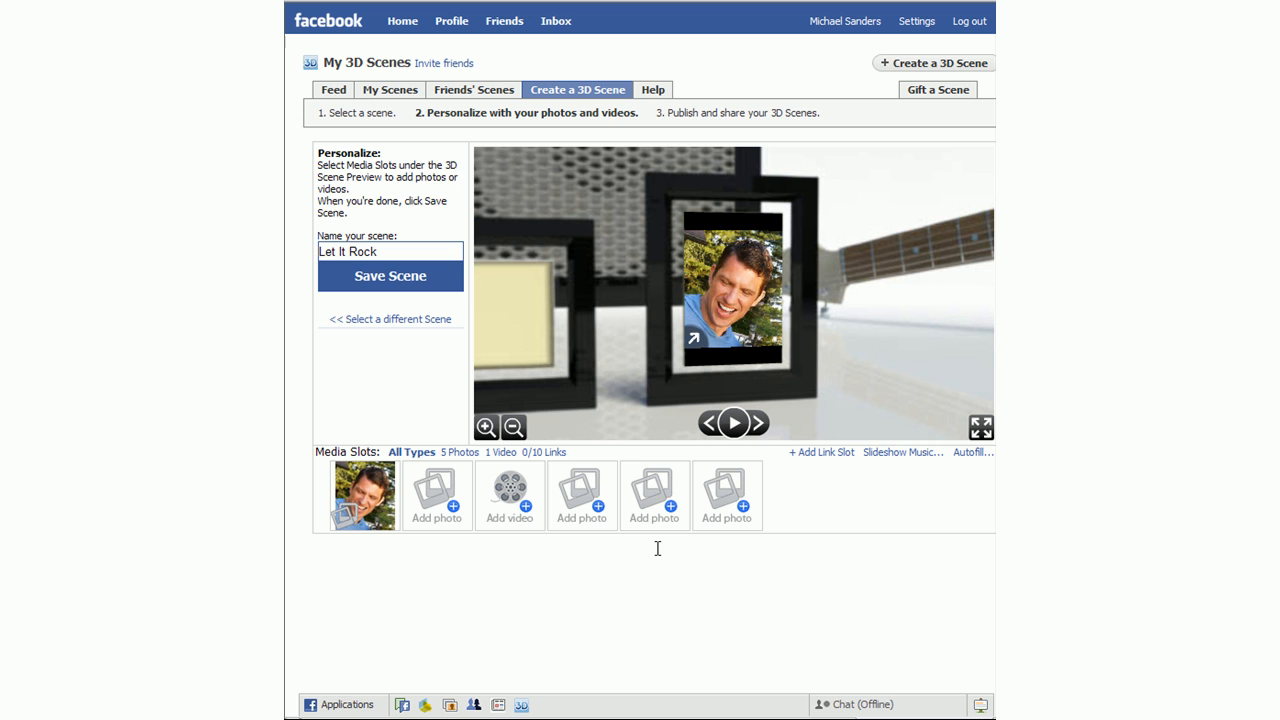
{"action": "left_click", "coordinate": [436, 496]}
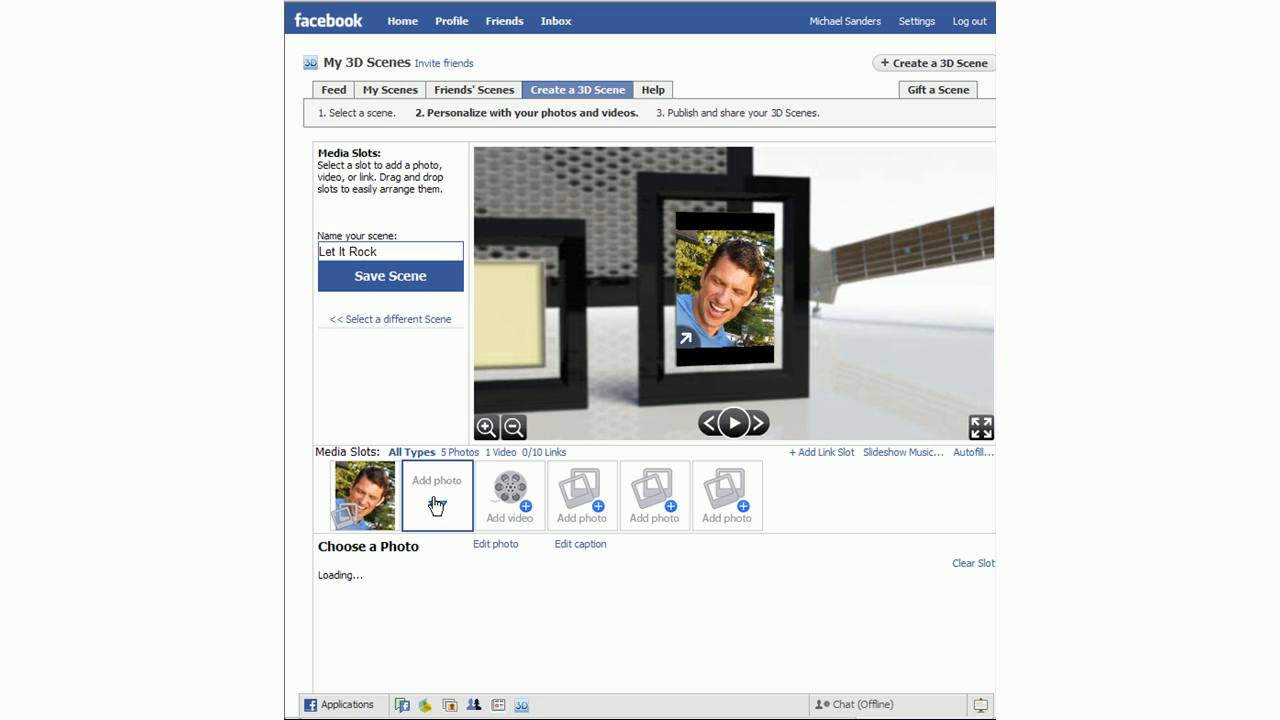
{"action": "left_click", "coordinate": [436, 496]}
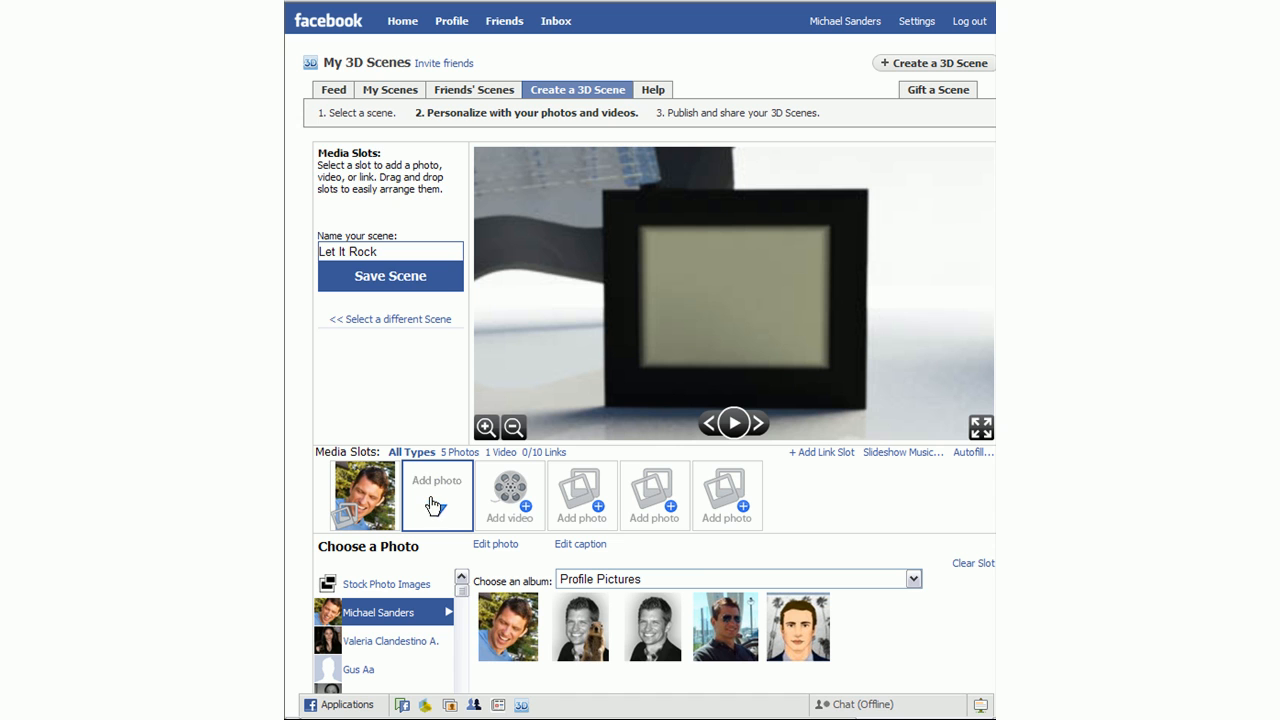
{"action": "left_click", "coordinate": [436, 496]}
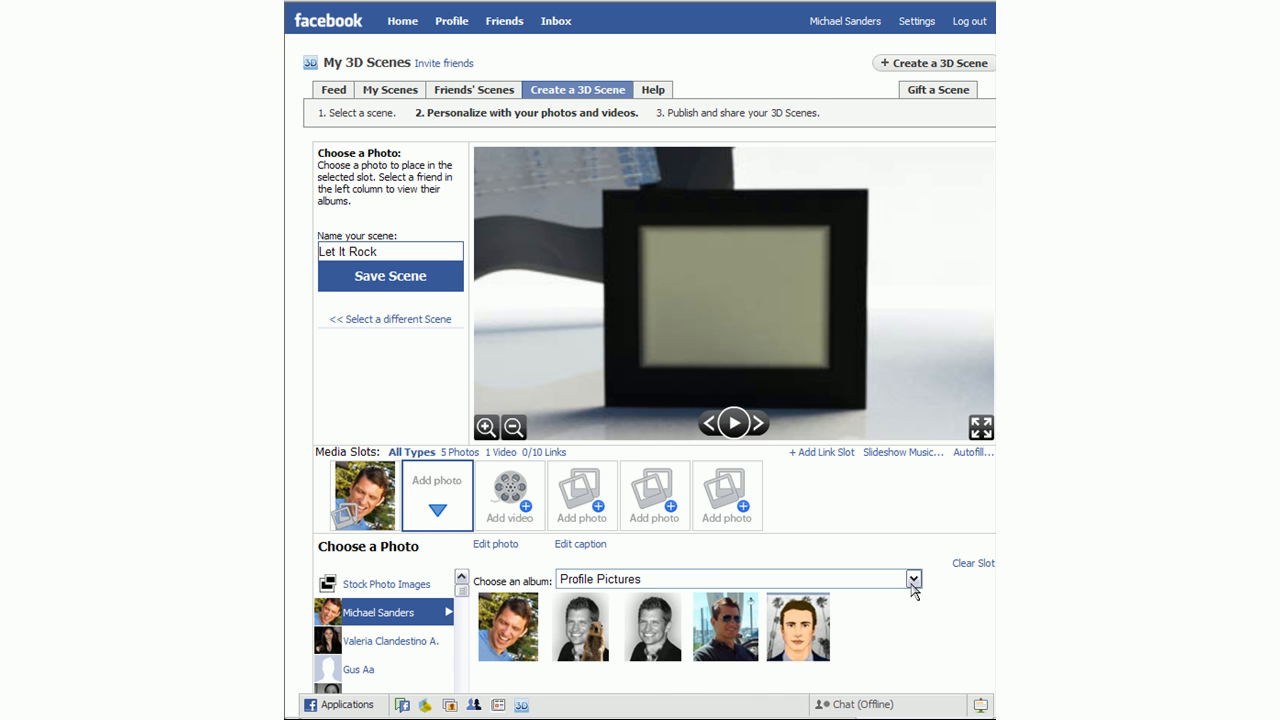
Choose the Friends album and place its group photo in the second slot.
{"action": "left_click", "coordinate": [912, 580]}
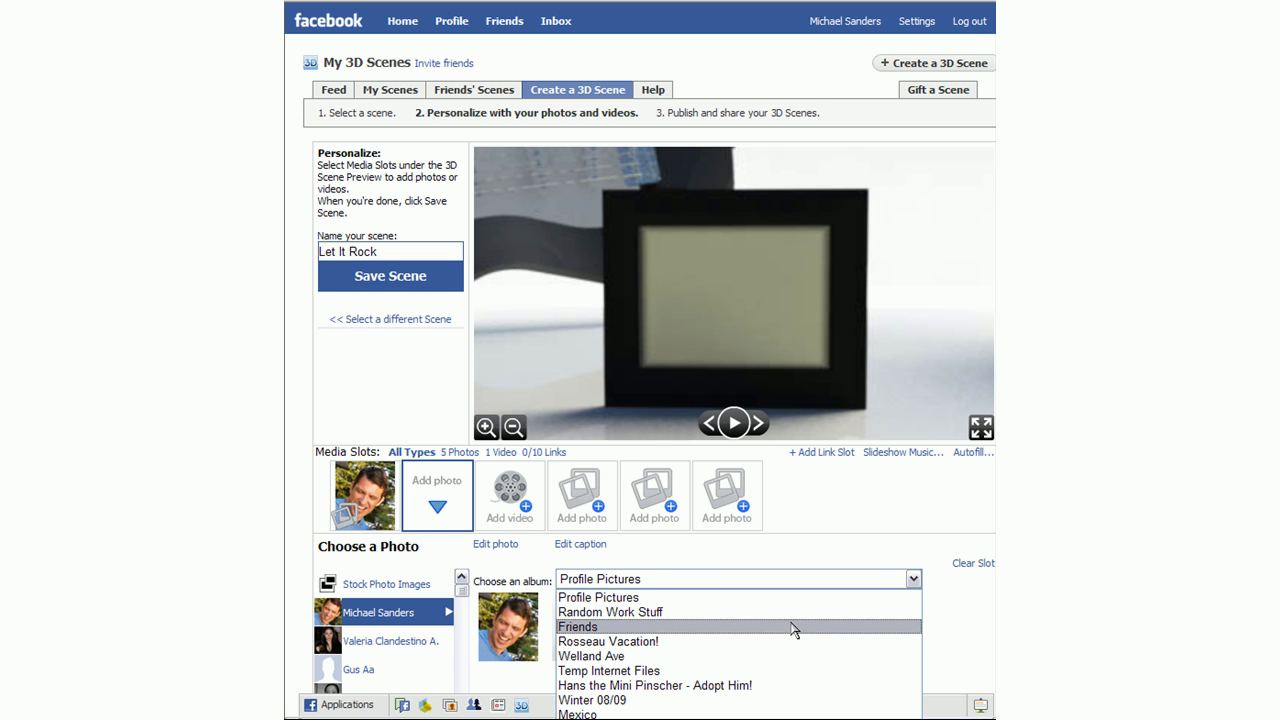
{"action": "left_click", "coordinate": [576, 628]}
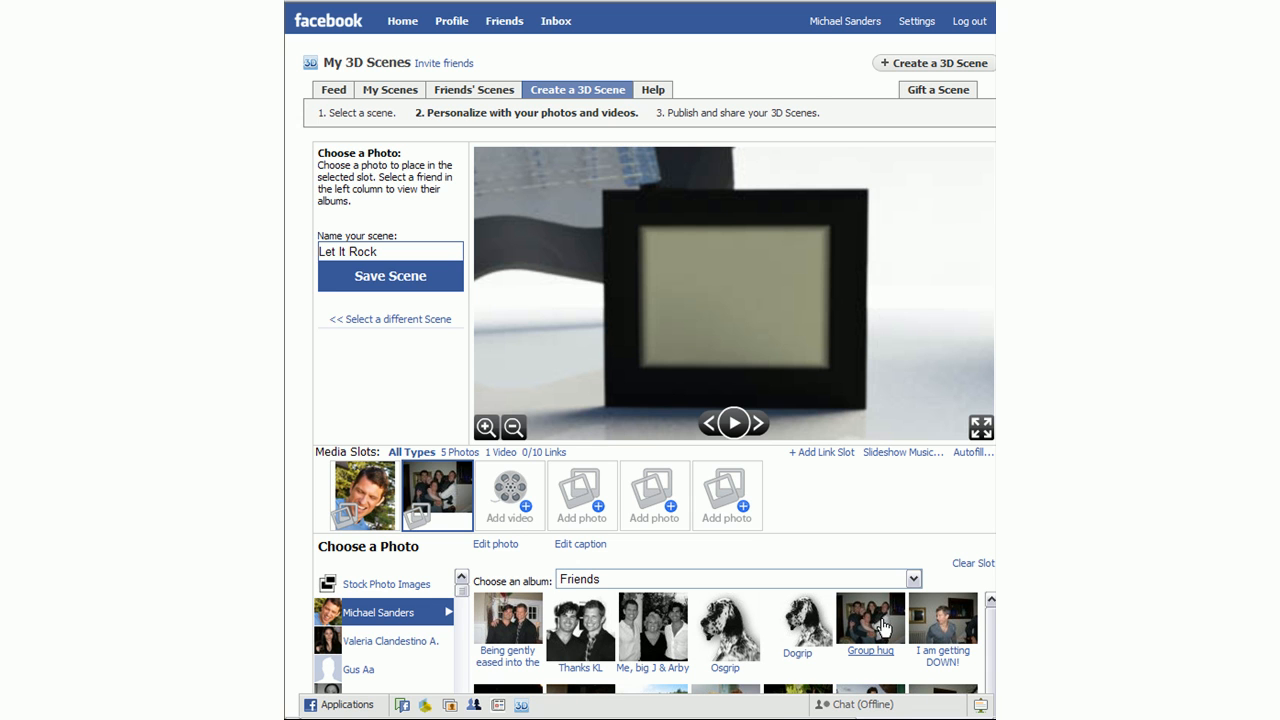
{"action": "left_click", "coordinate": [868, 616]}
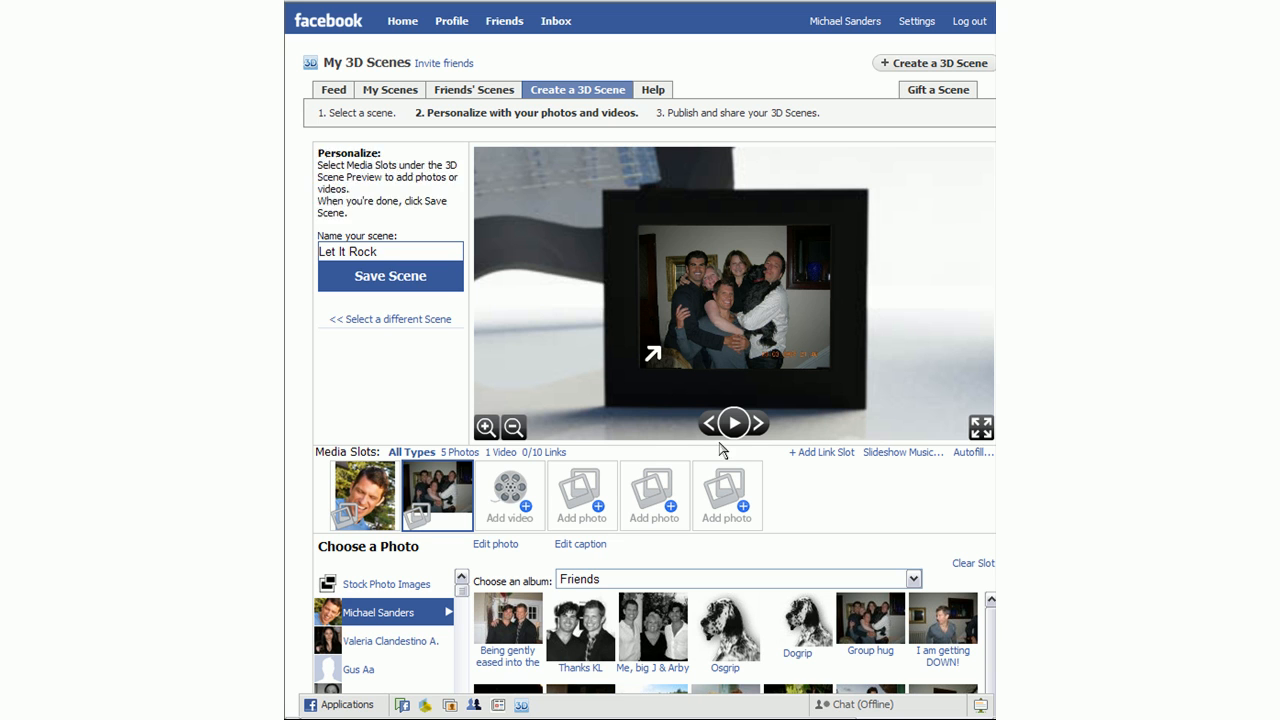
Fill the empty slot with the Guitar Design image from the stock:xchng Music album.
{"action": "left_click", "coordinate": [582, 496]}
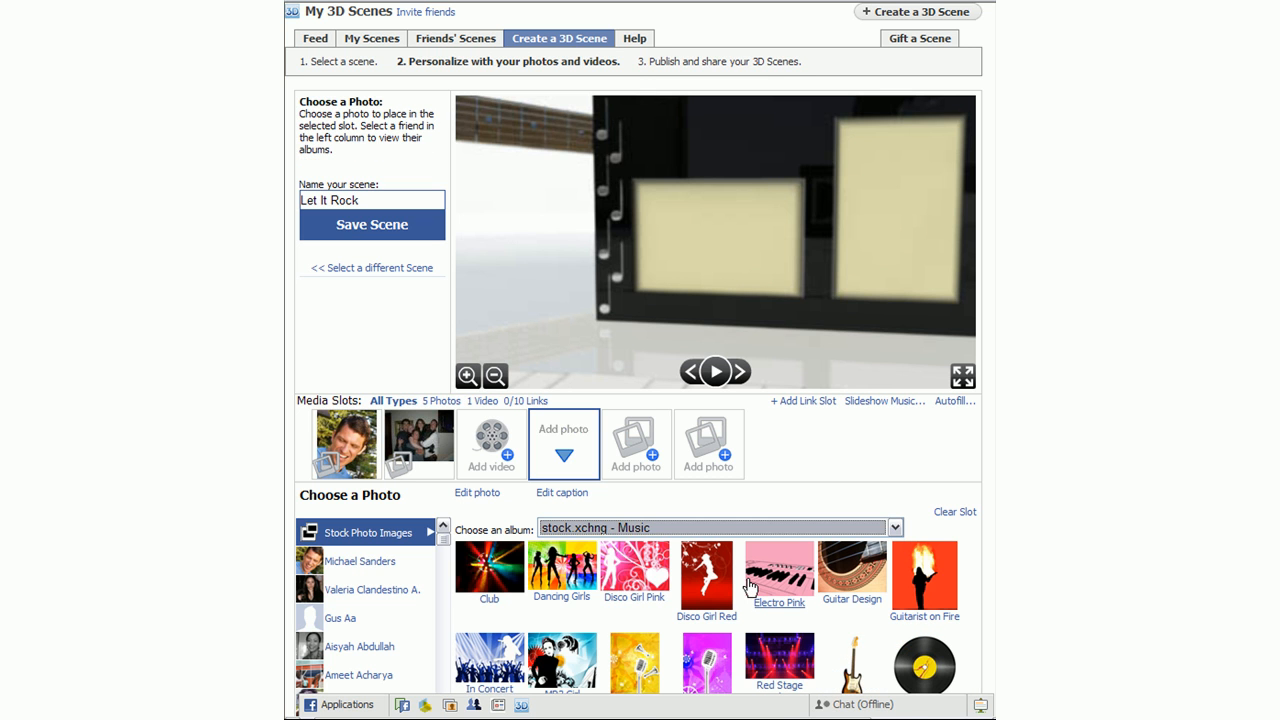
{"action": "mouse_move", "coordinate": [852, 572]}
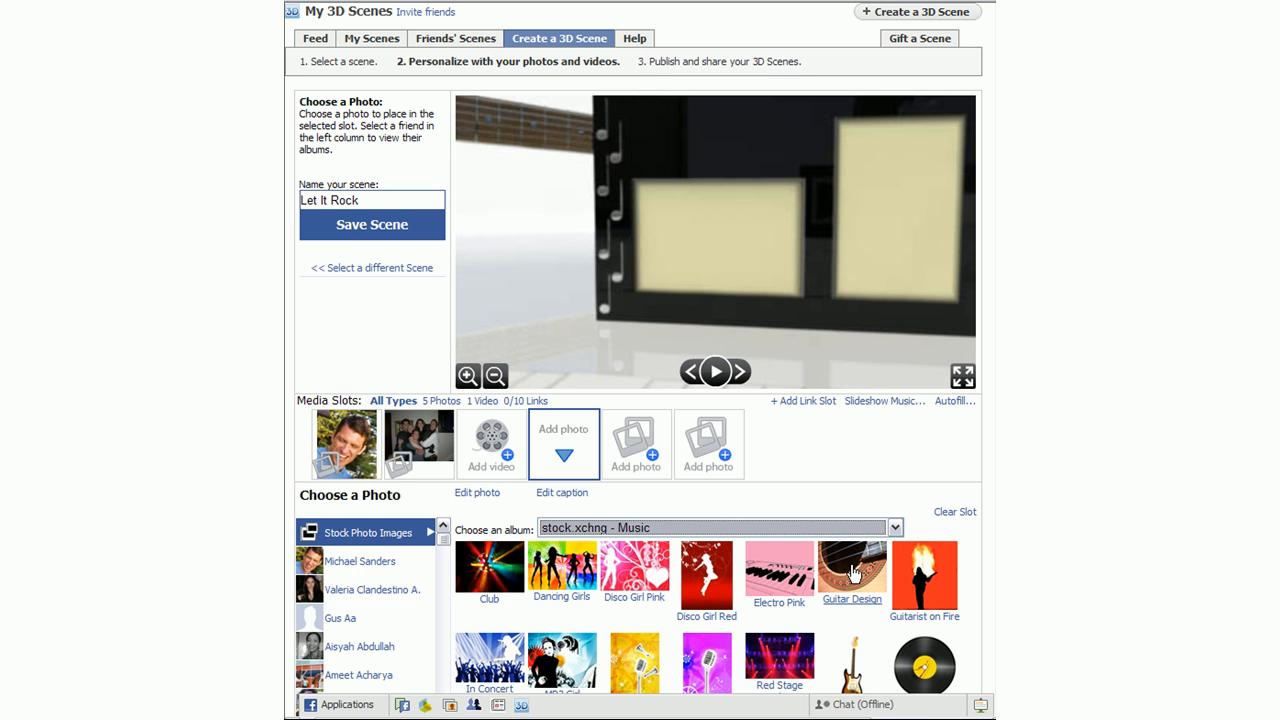
{"action": "left_click", "coordinate": [852, 570]}
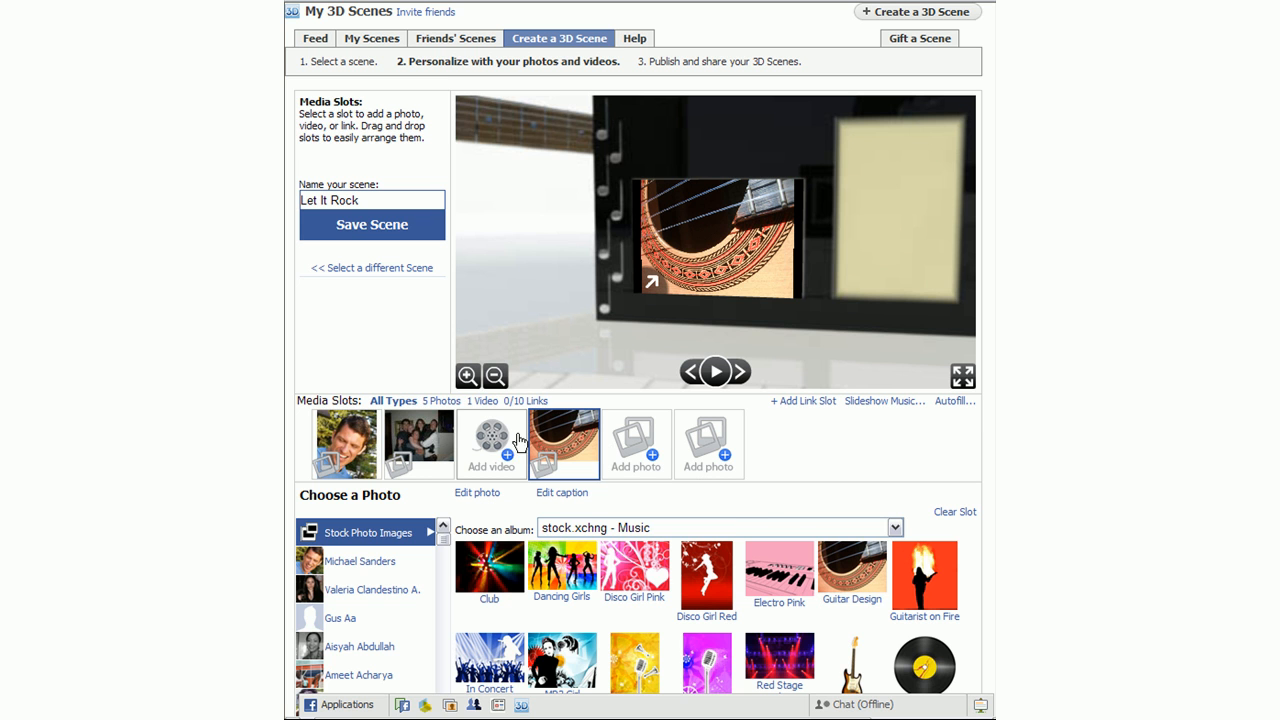
{"action": "left_click", "coordinate": [492, 444]}
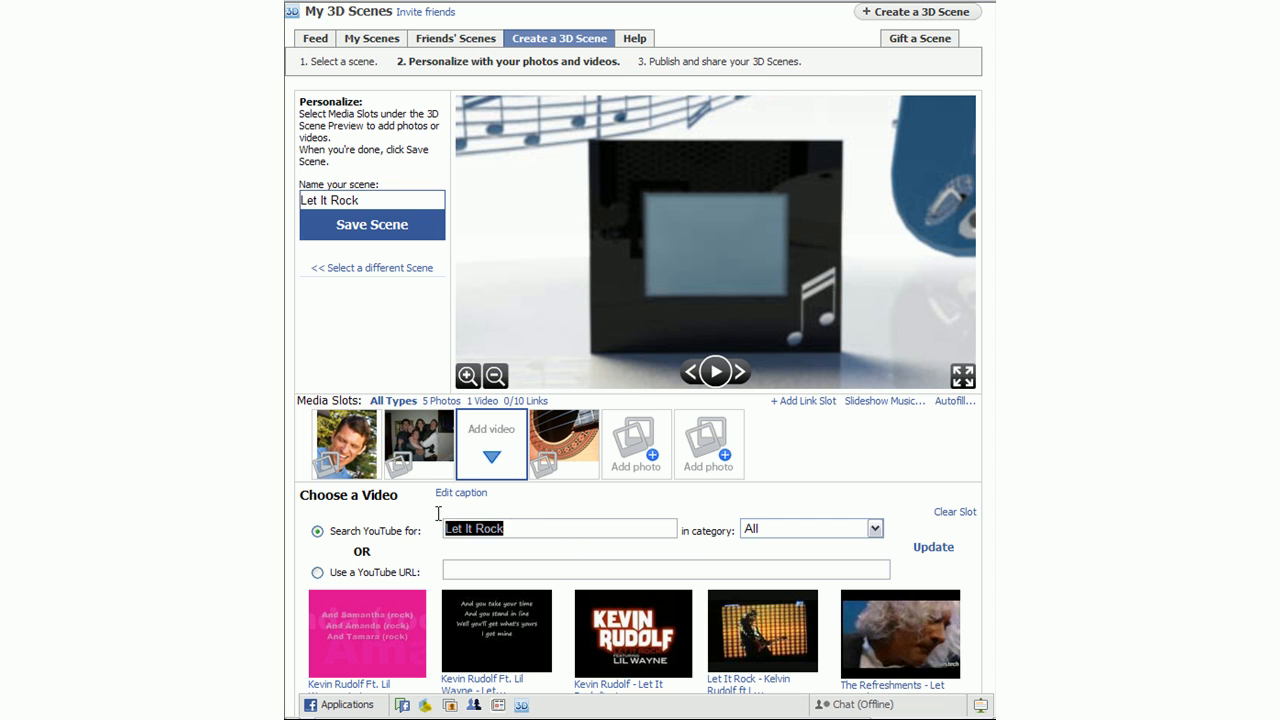
Search YouTube for 'eric clapton layla' and put the Layla video in the video slot.
{"action": "type", "text": "eric clapton layla"}
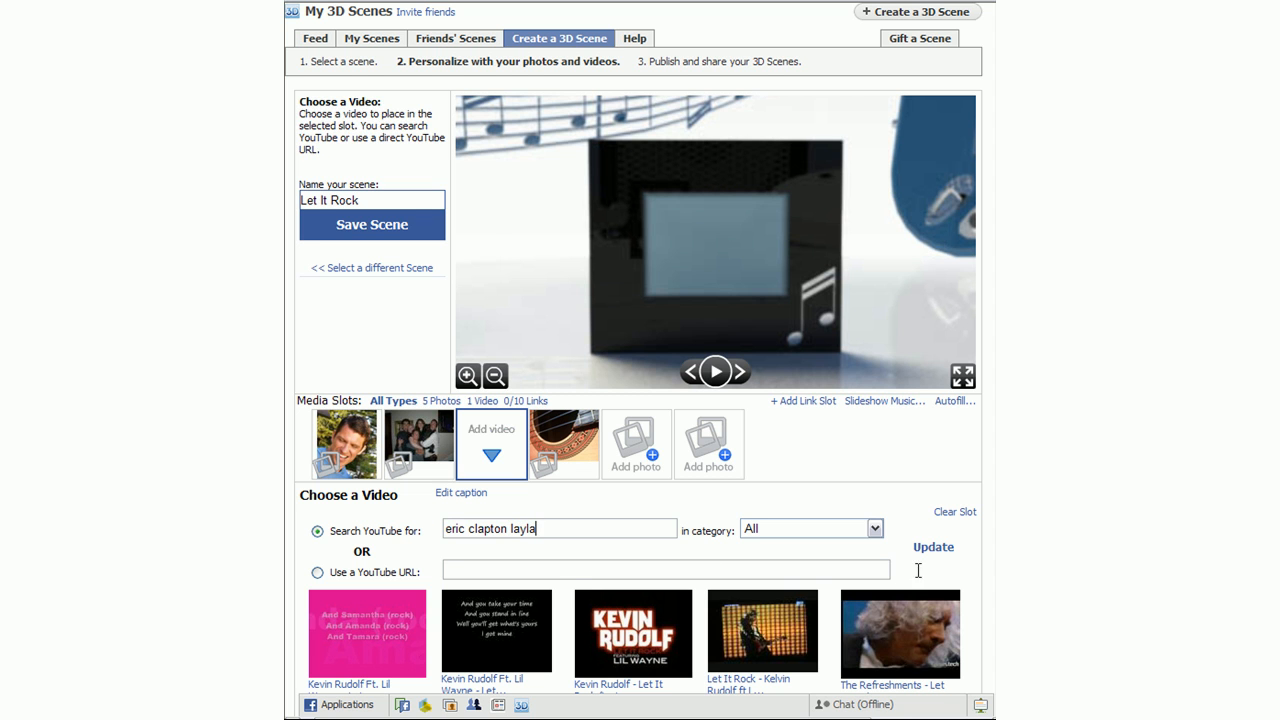
{"action": "left_click", "coordinate": [932, 548]}
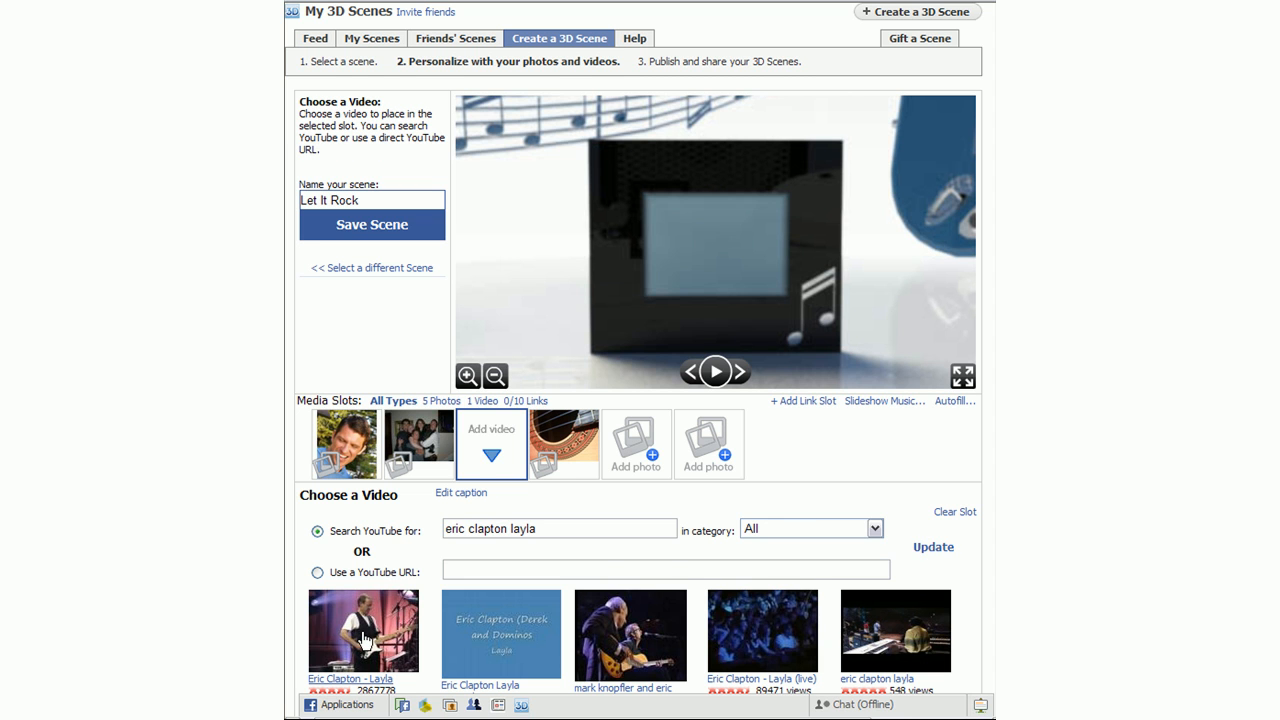
{"action": "left_click", "coordinate": [364, 630]}
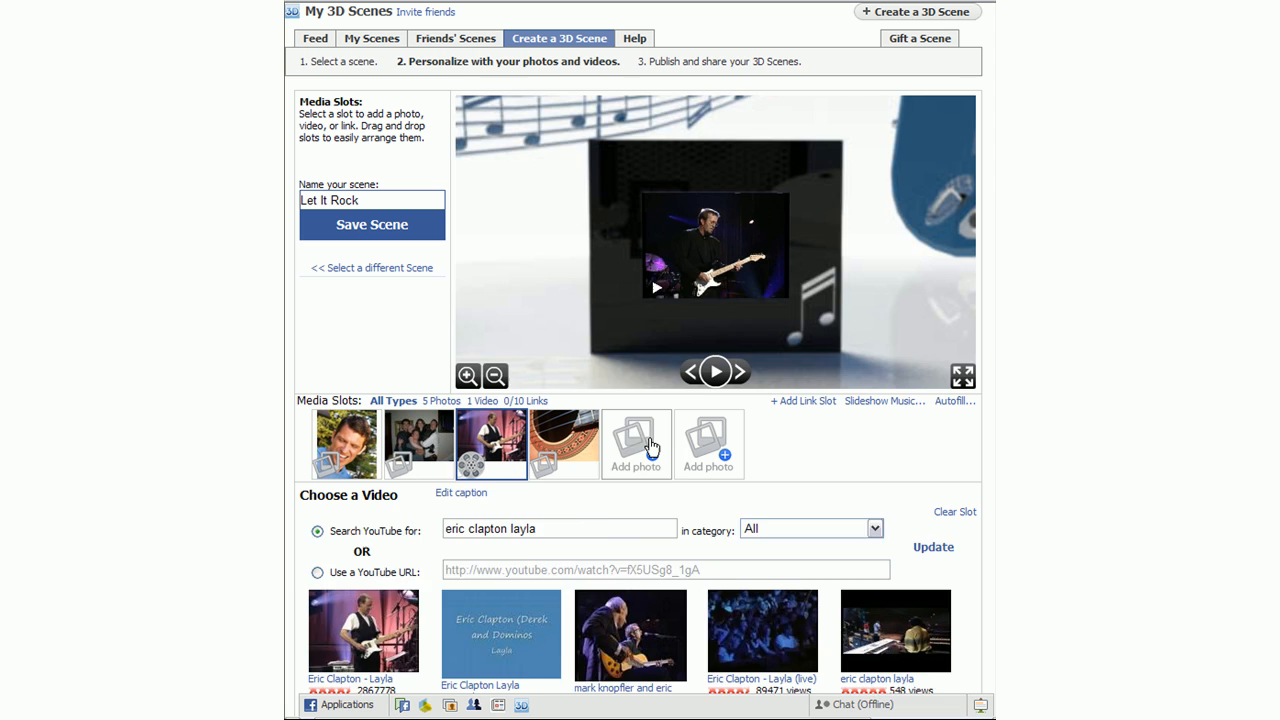
{"action": "left_click", "coordinate": [636, 444]}
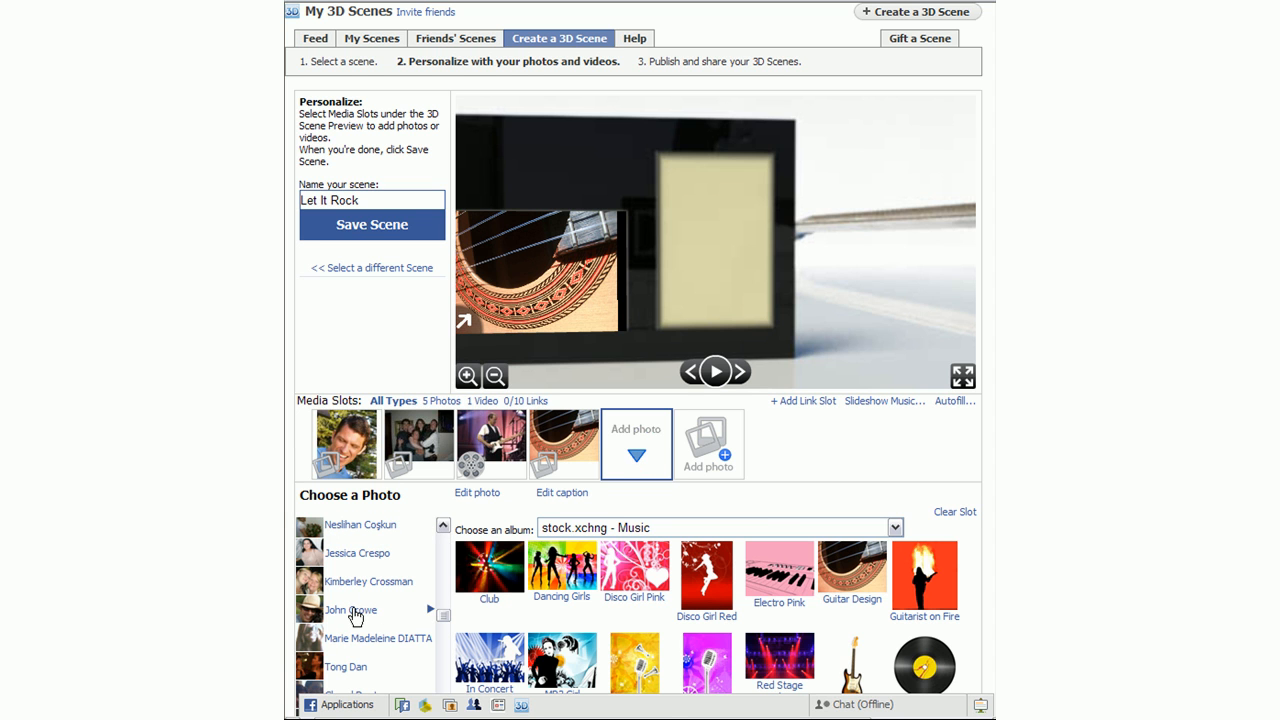
{"action": "left_click", "coordinate": [352, 610]}
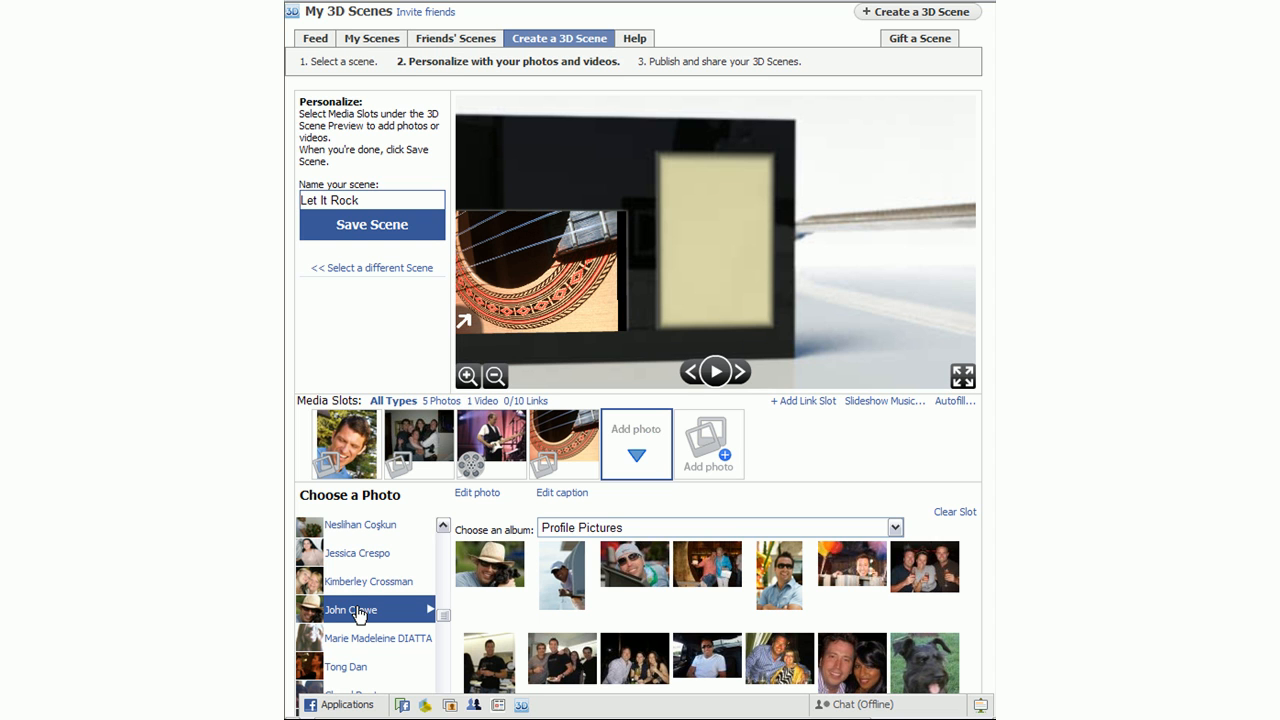
{"action": "left_click", "coordinate": [778, 568]}
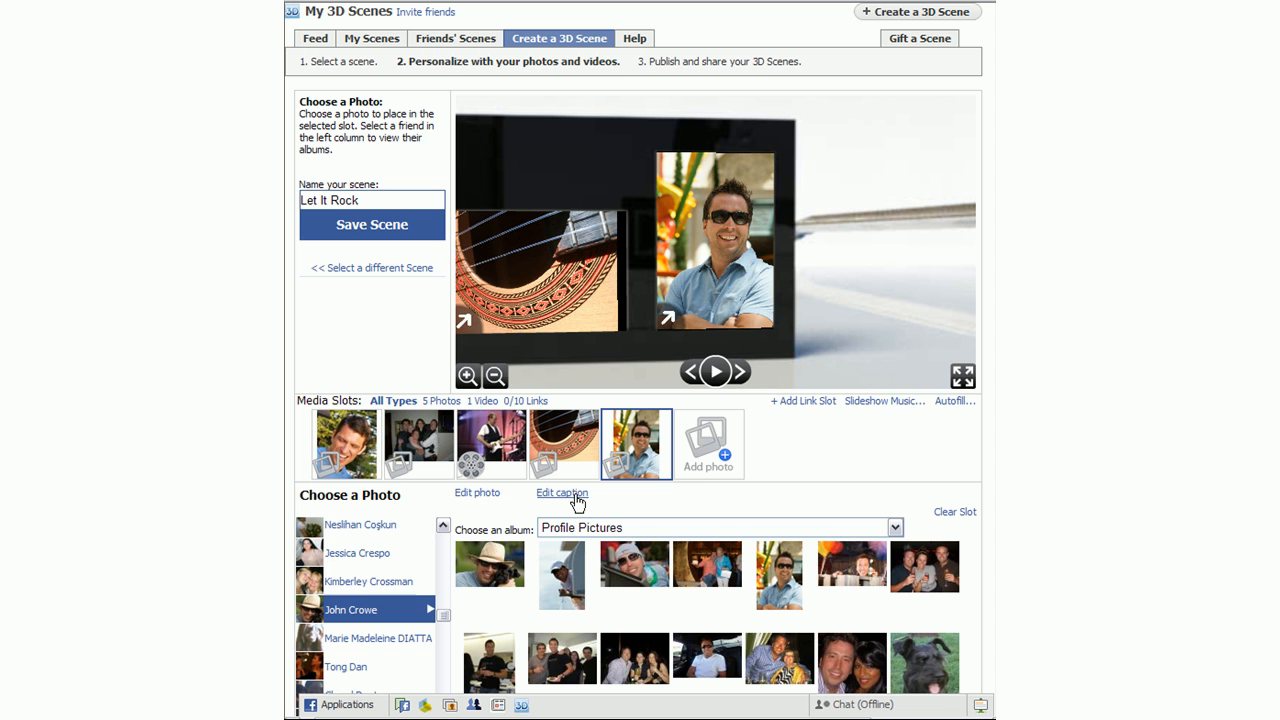
{"action": "left_click", "coordinate": [562, 492]}
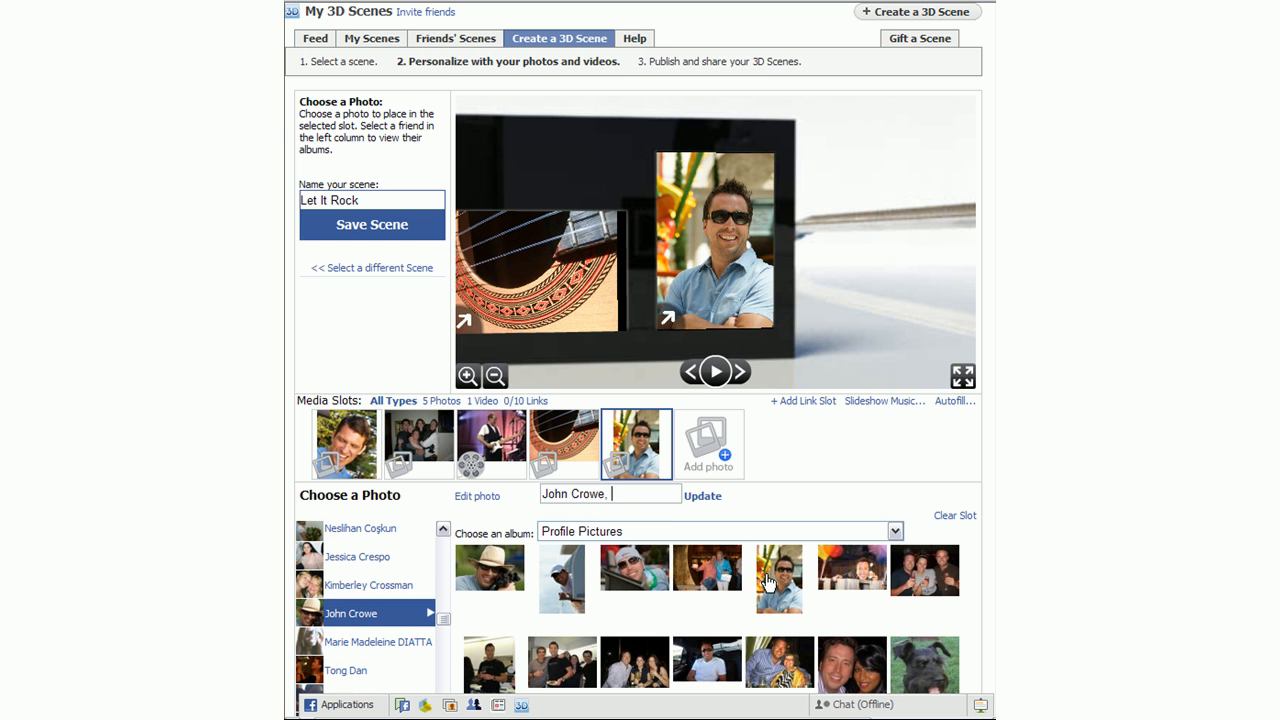
Caption the photo 'John Crowe, rock star!' and save the caption.
{"action": "type", "text": "rock"}
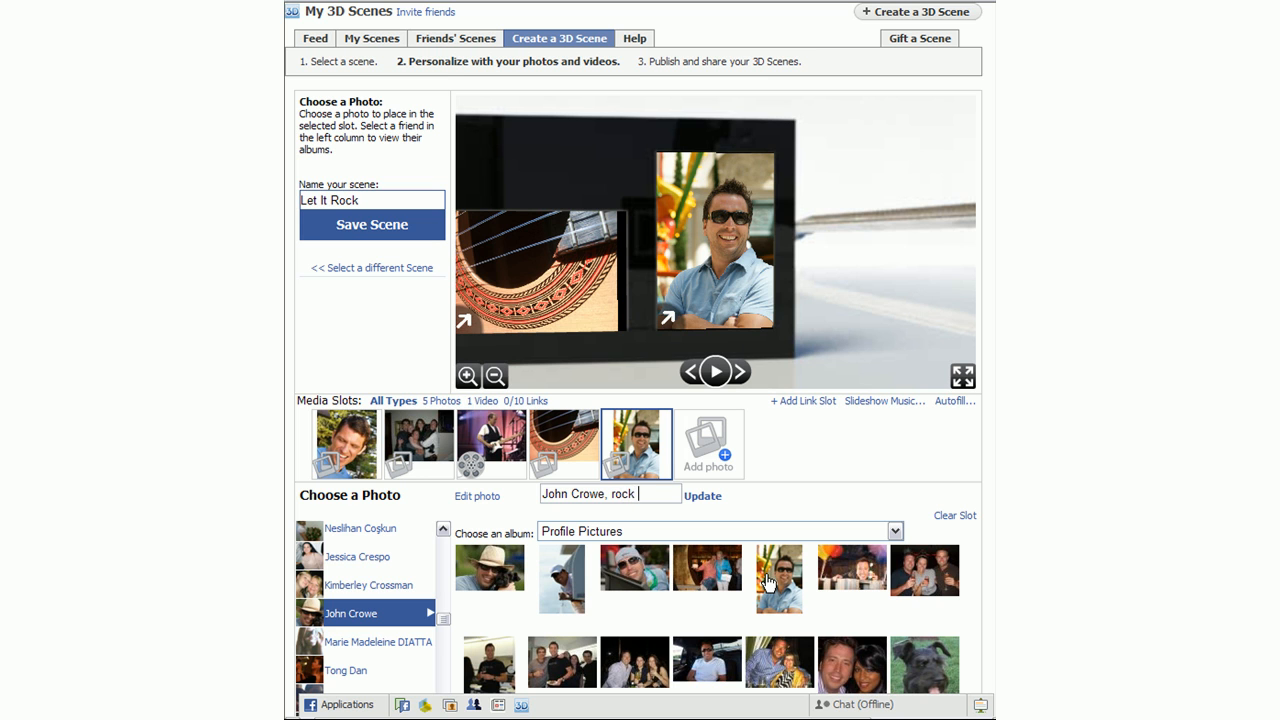
{"action": "type", "text": "star!"}
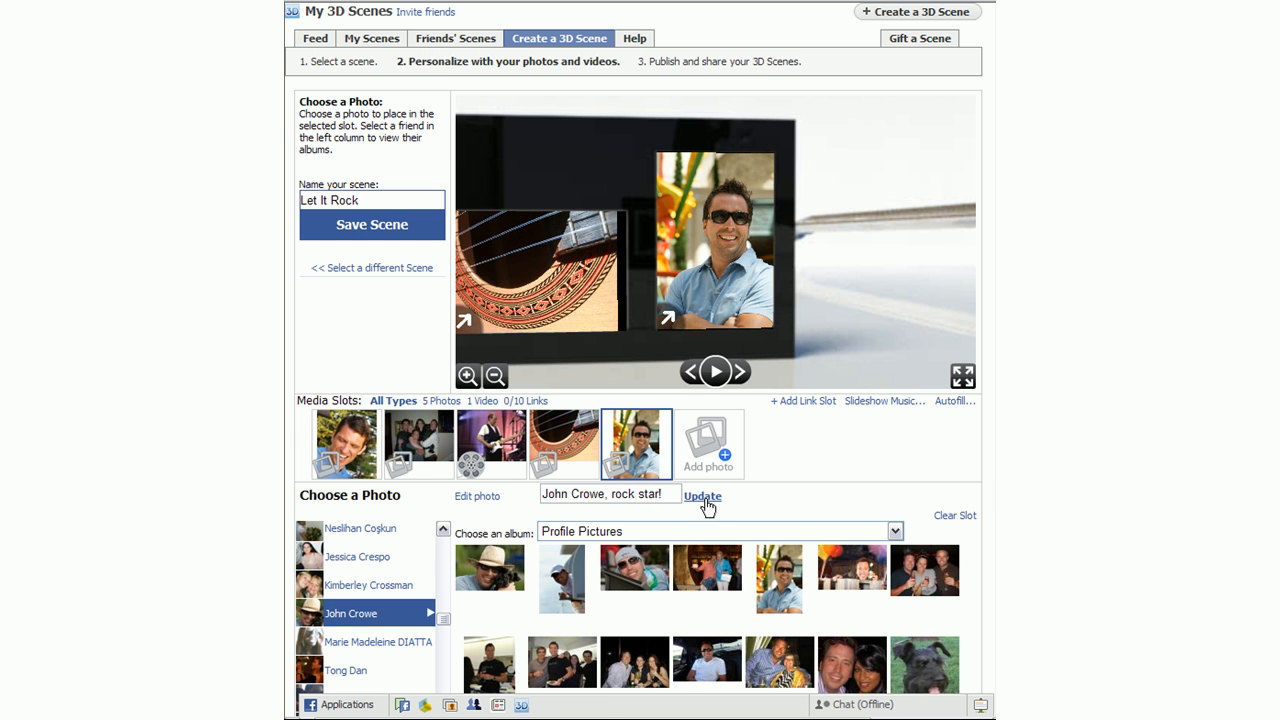
{"action": "left_click", "coordinate": [702, 496]}
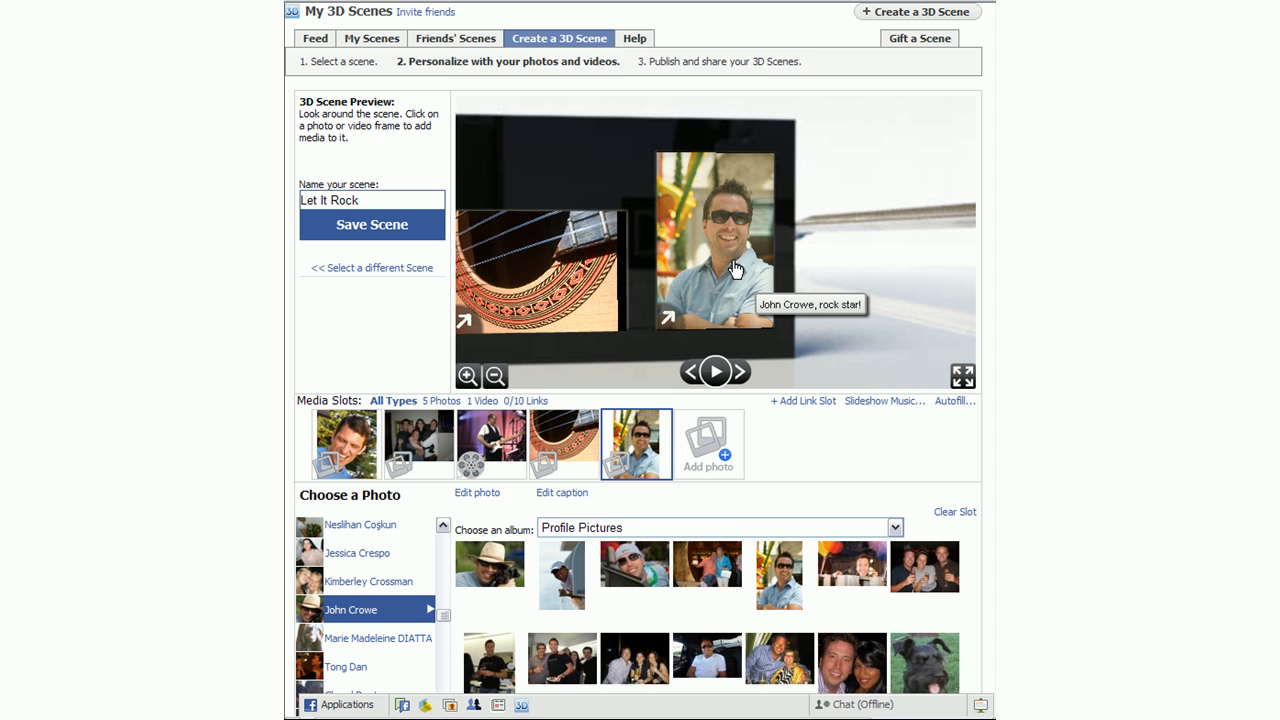
{"action": "left_click", "coordinate": [884, 400]}
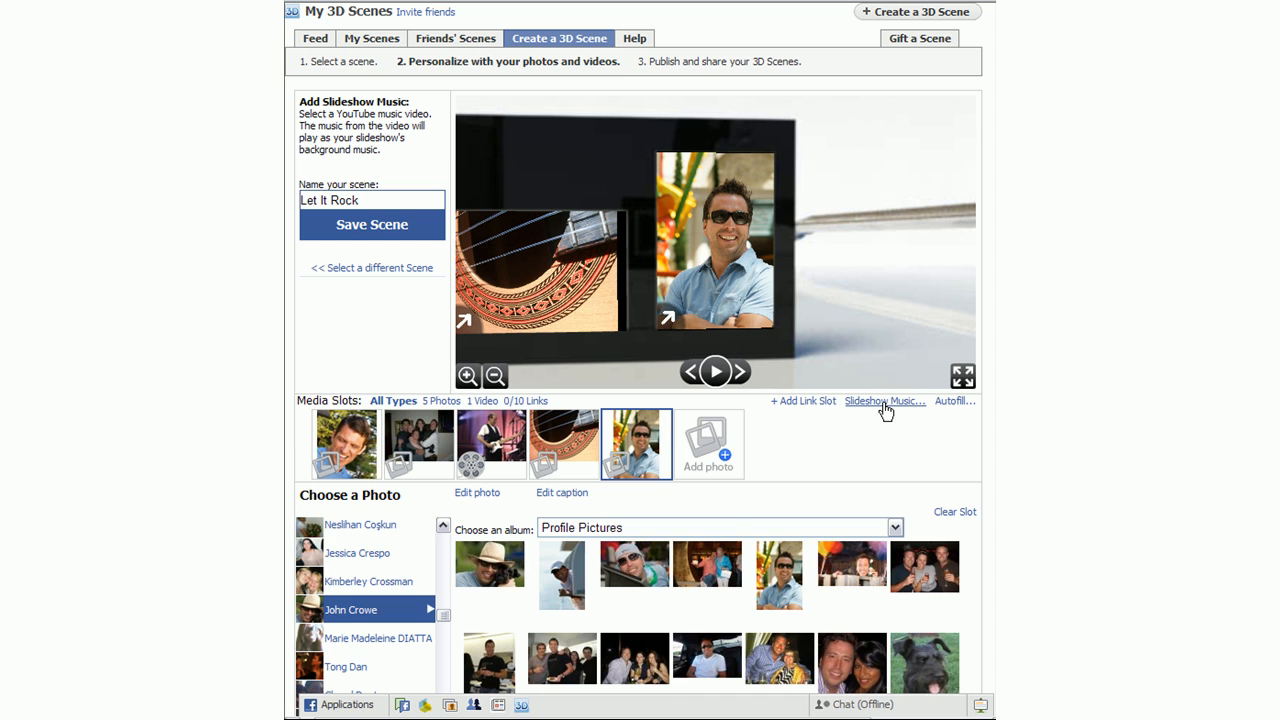
Search YouTube for 'thunderstruck acdc' and set a Thunderstruck video as slideshow music.
{"action": "left_click", "coordinate": [884, 400]}
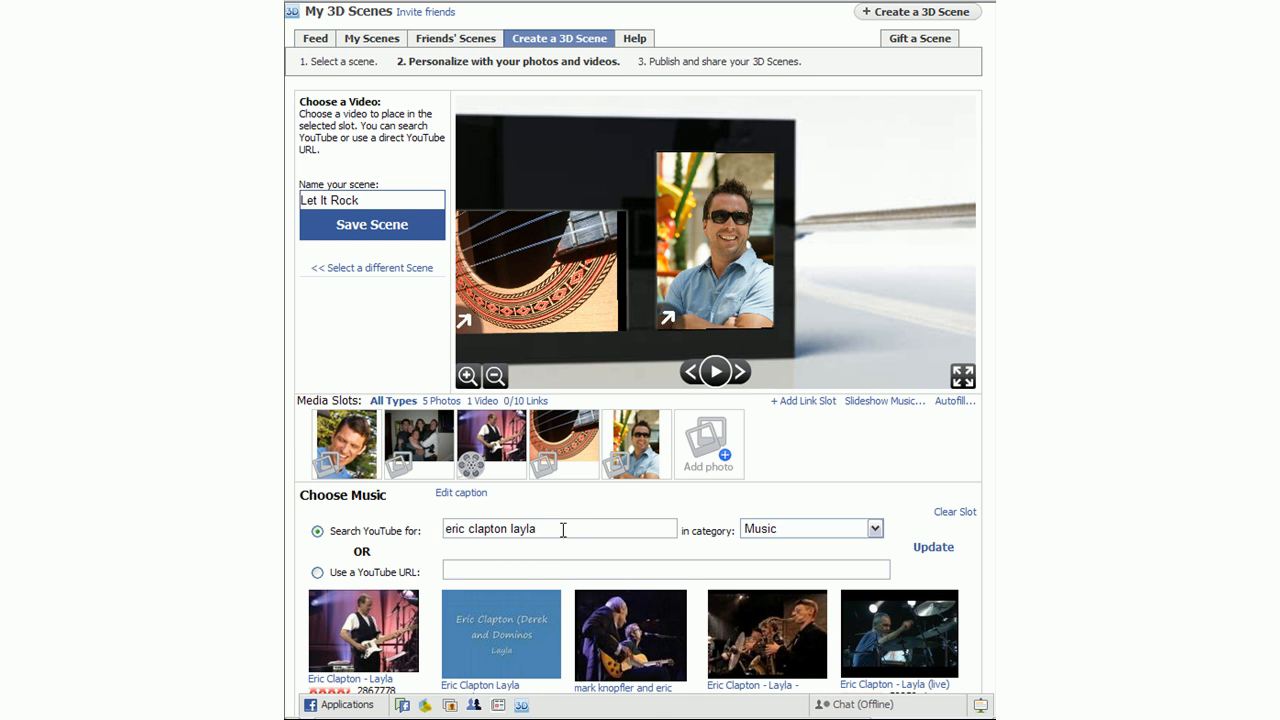
{"action": "type", "text": "thunderstruc"}
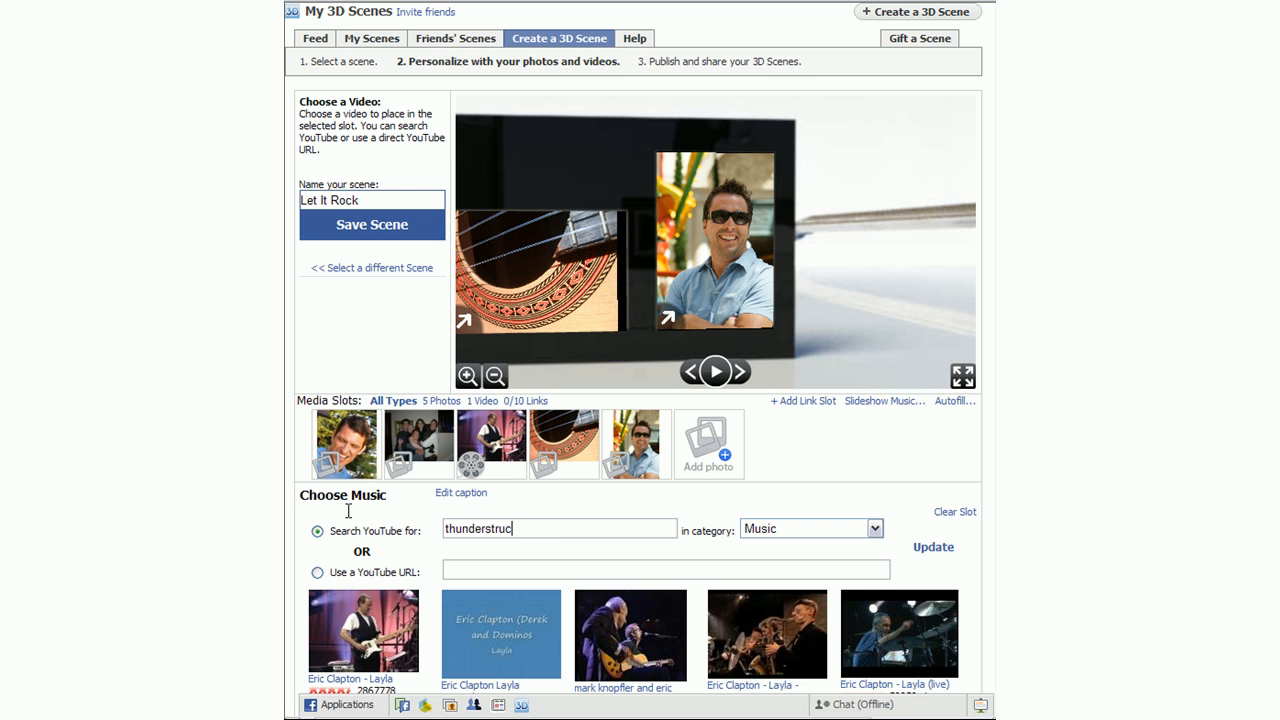
{"action": "type", "text": "acdc"}
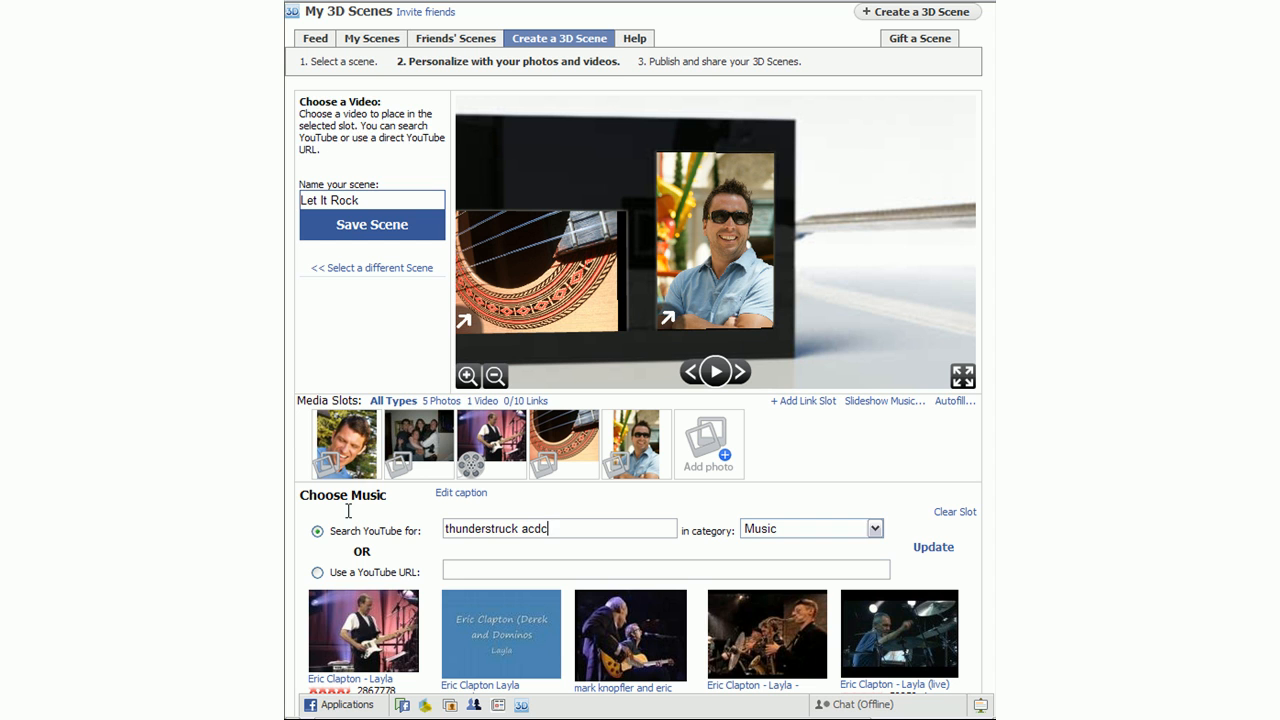
{"action": "mouse_move", "coordinate": [928, 552]}
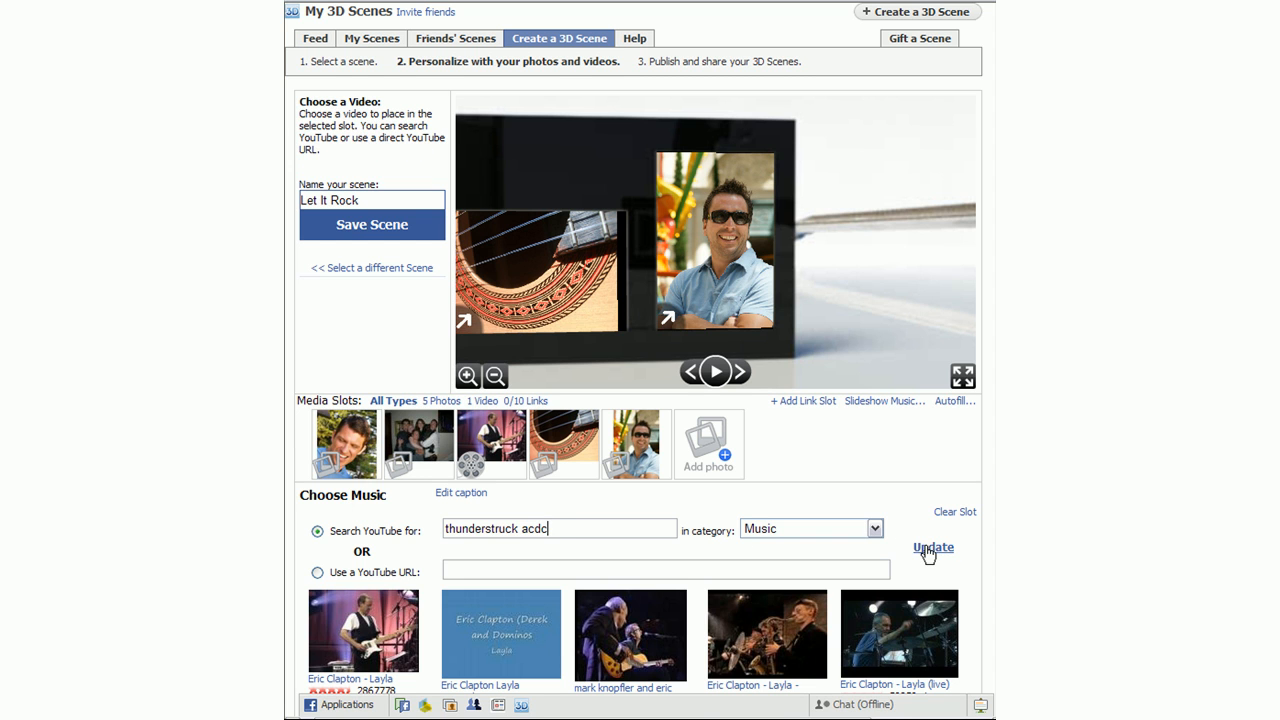
{"action": "left_click", "coordinate": [932, 548]}
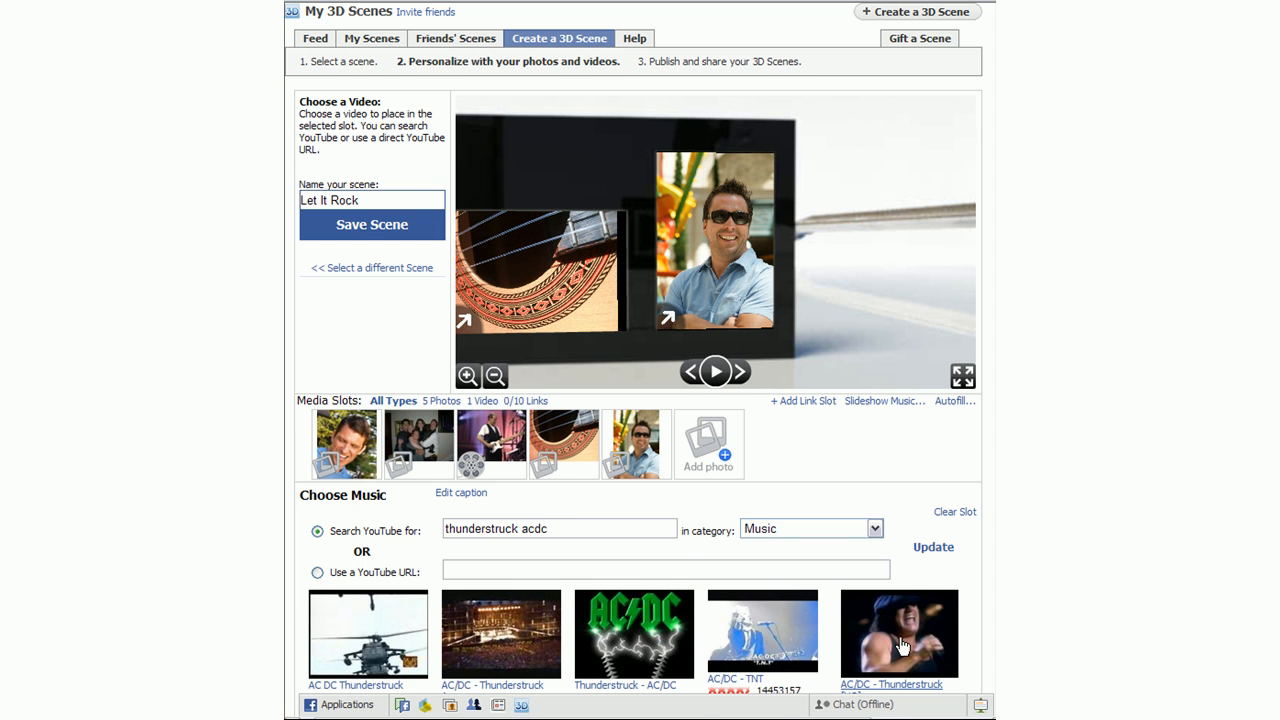
{"action": "left_click", "coordinate": [898, 632]}
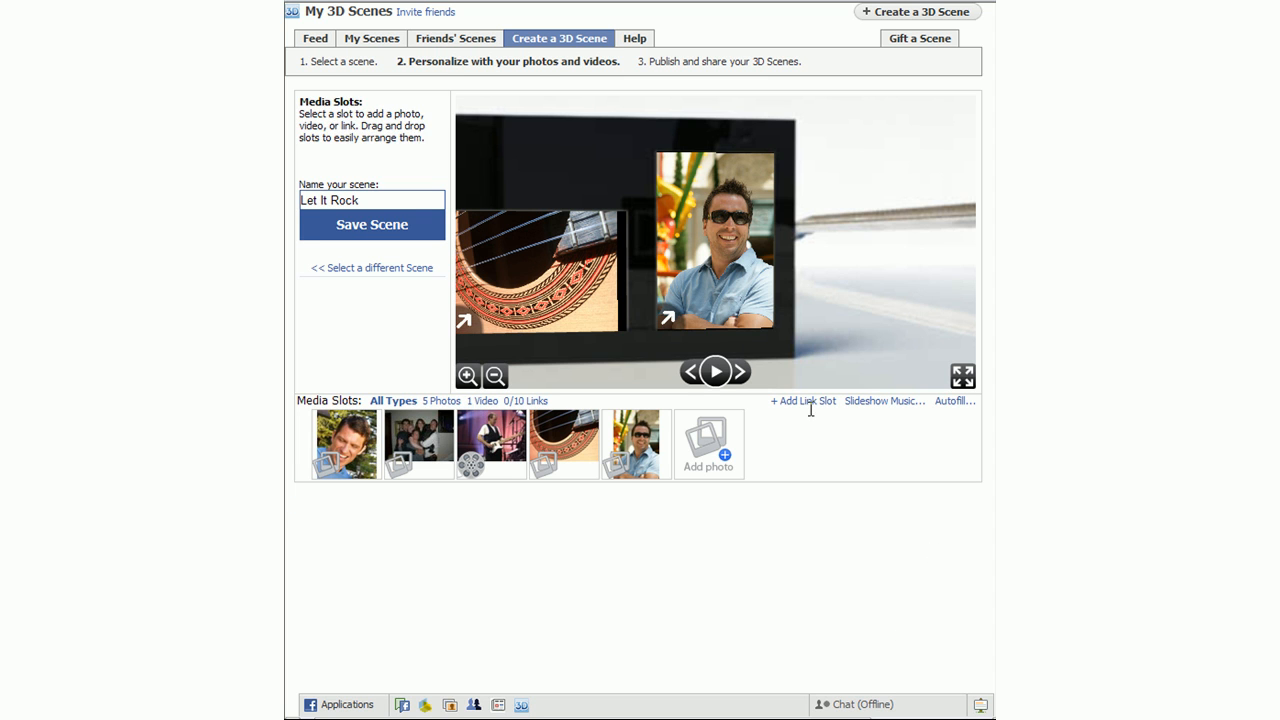
{"action": "left_click", "coordinate": [804, 400]}
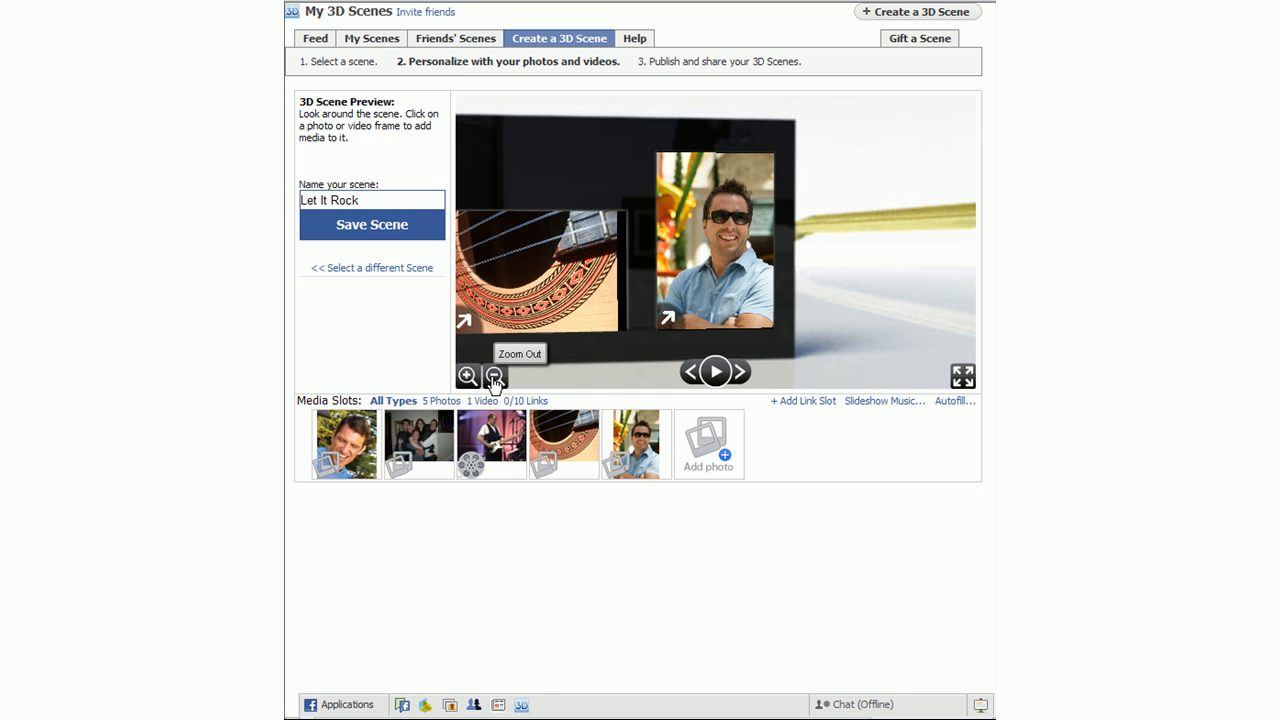
{"action": "left_click", "coordinate": [492, 376]}
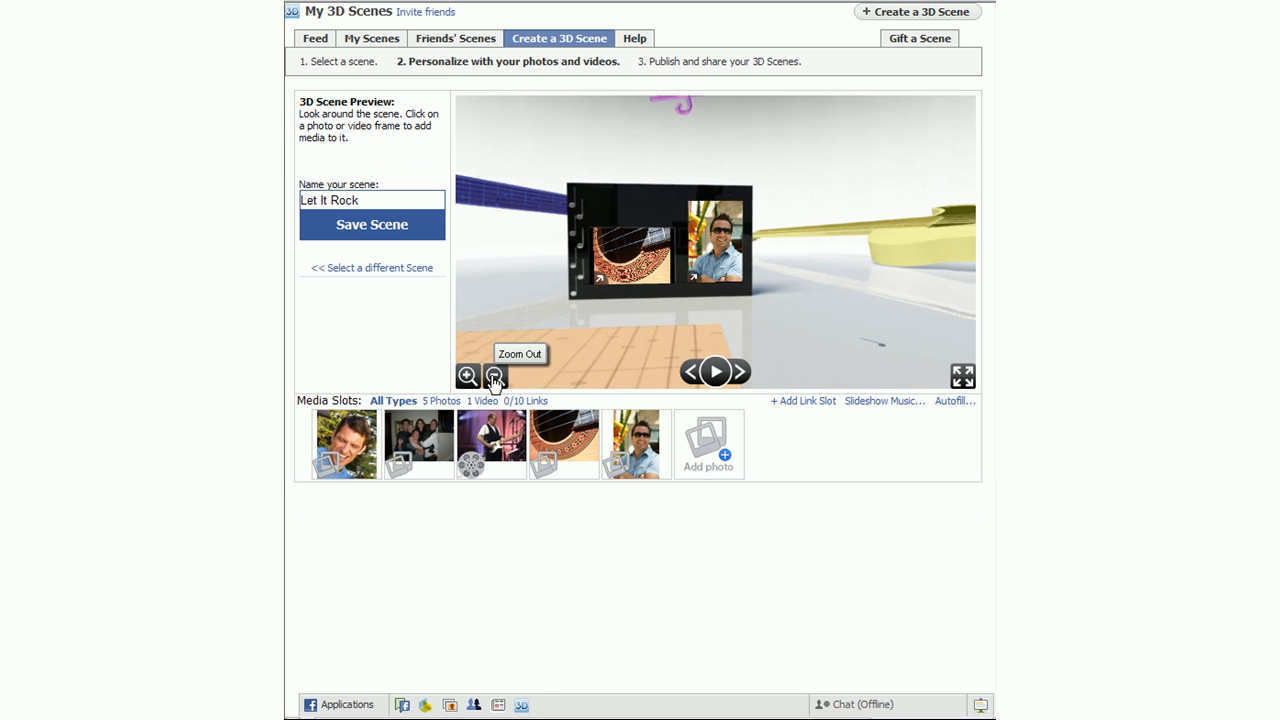
{"action": "left_click", "coordinate": [494, 376]}
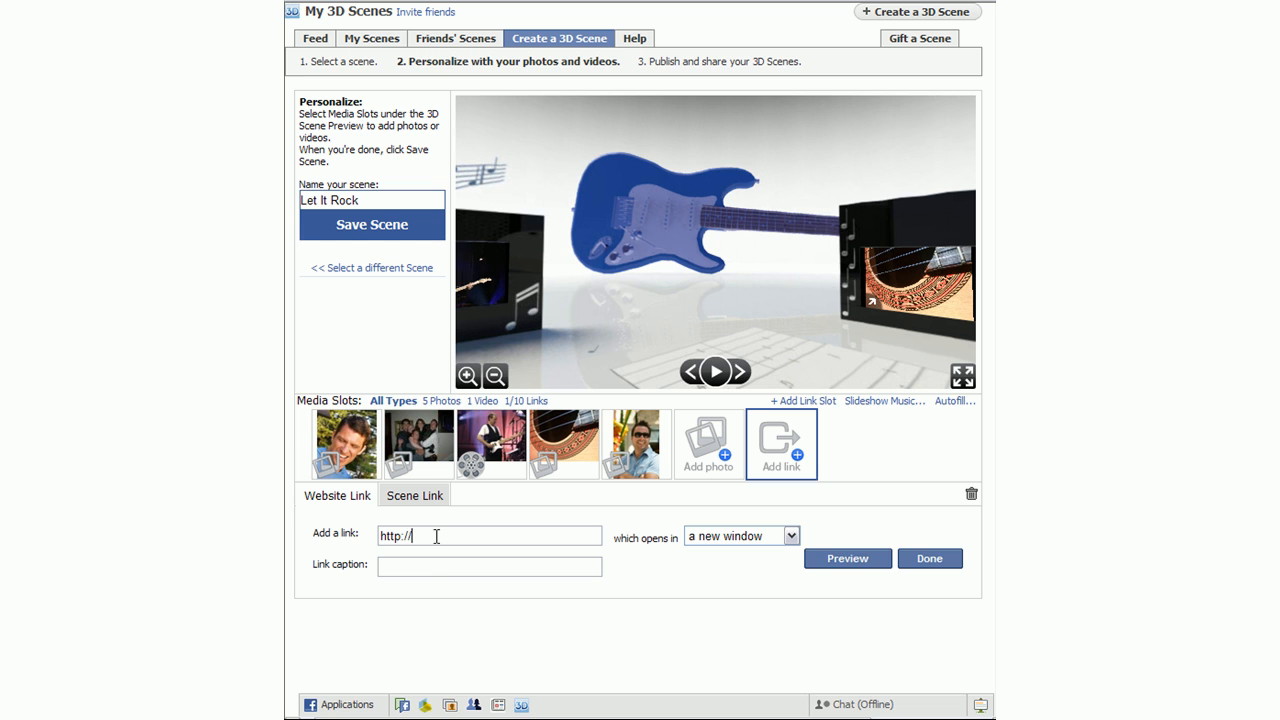
{"action": "type", "text": "www.gib"}
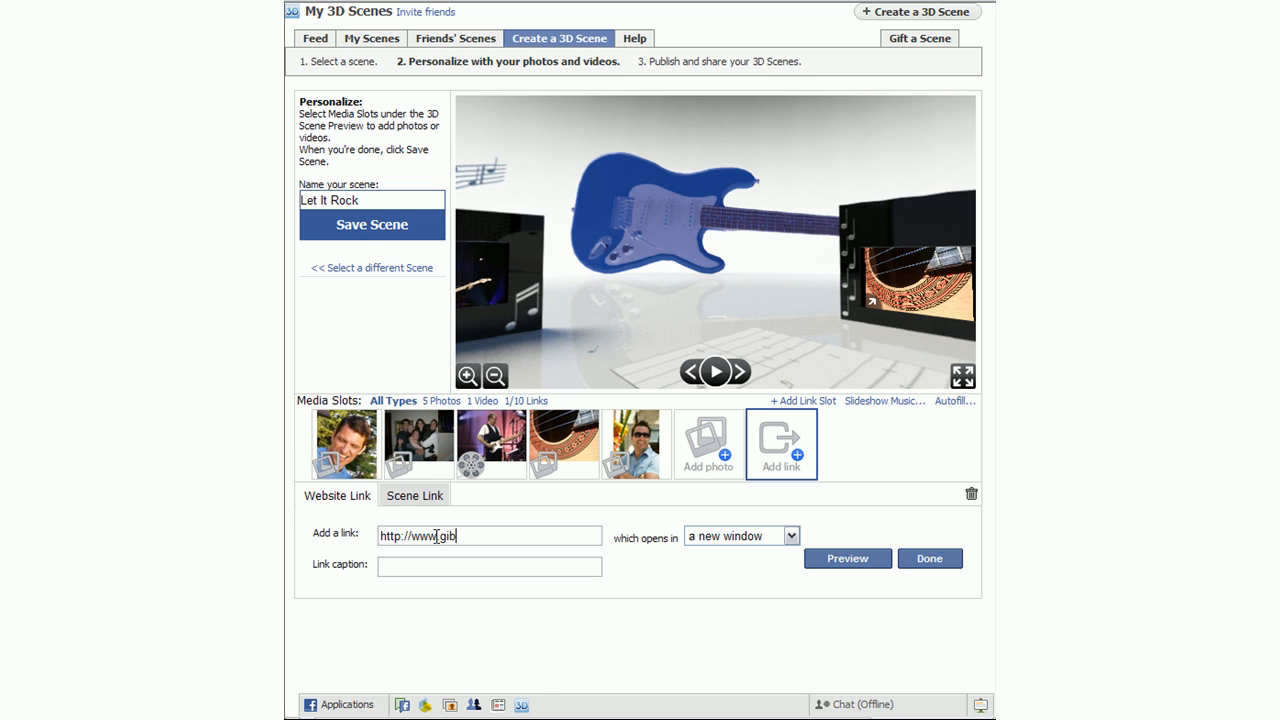
{"action": "type", "text": "son.com"}
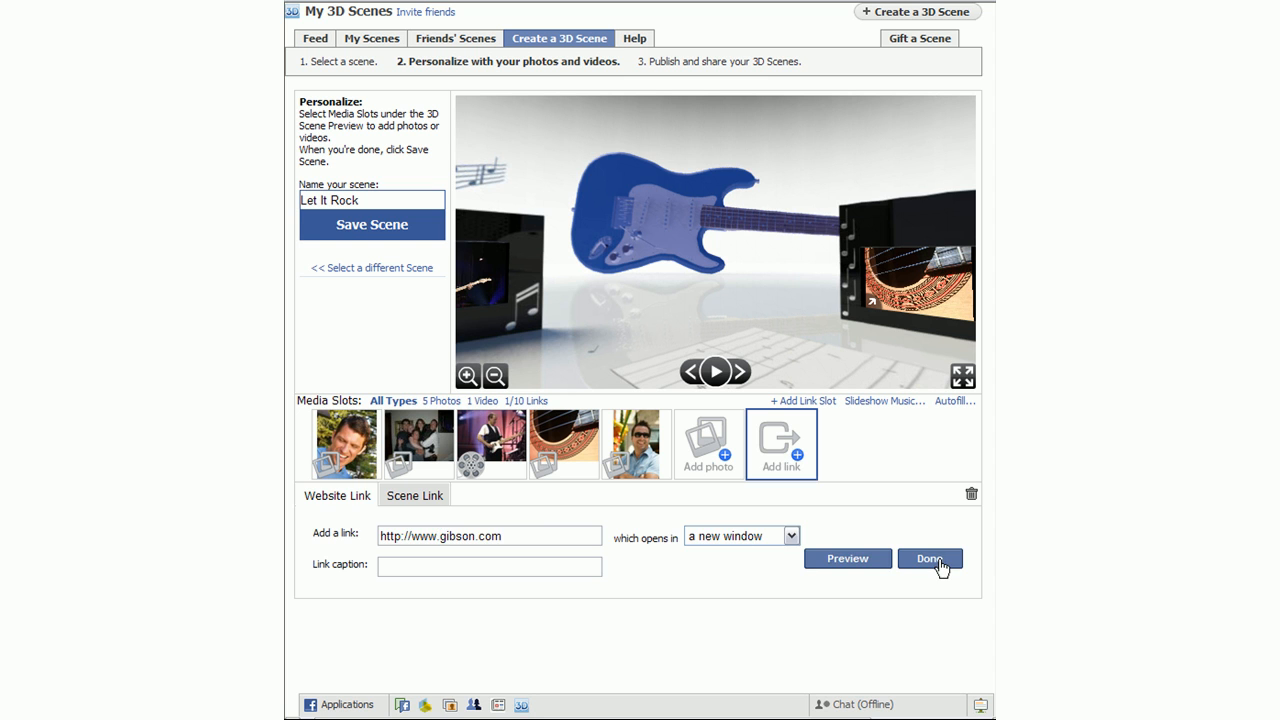
{"action": "left_click", "coordinate": [930, 558]}
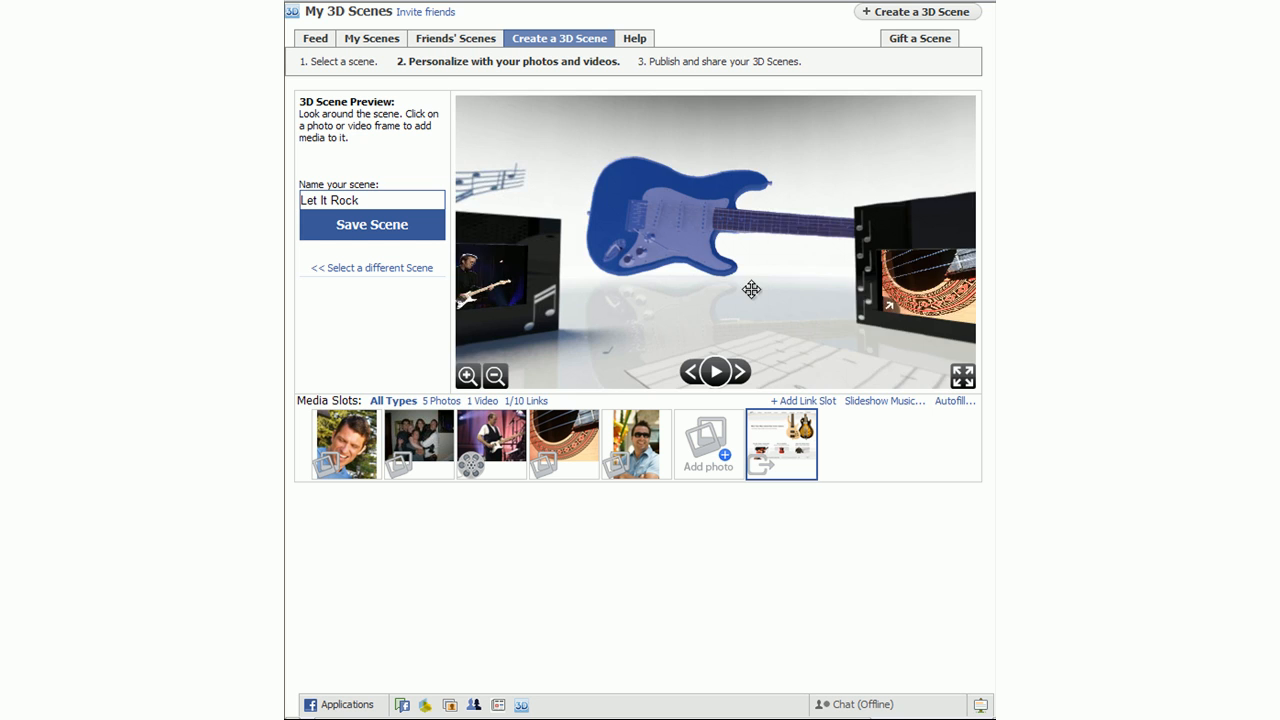
Rotate the preview toward the amplifier and open another media slot's photo picker.
{"action": "left_click_drag", "start_coordinate": [752, 290], "coordinate": [726, 292]}
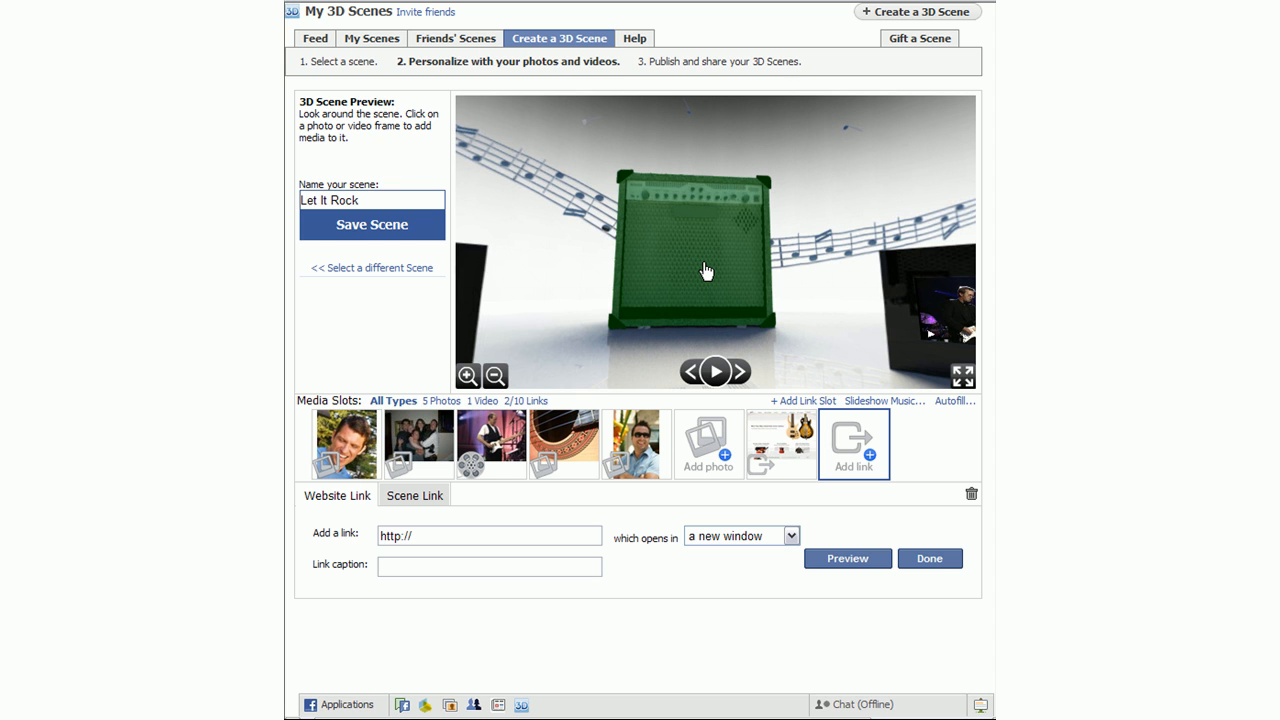
{"action": "mouse_move", "coordinate": [470, 432]}
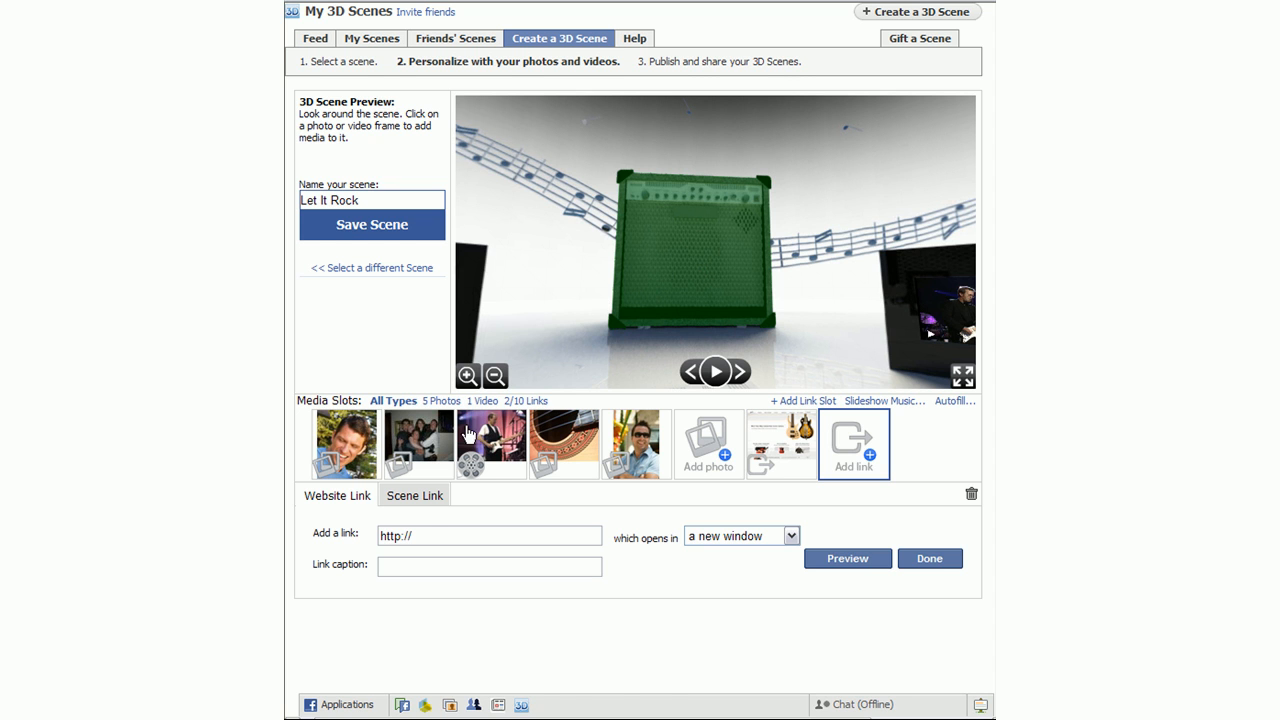
{"action": "left_click", "coordinate": [414, 496]}
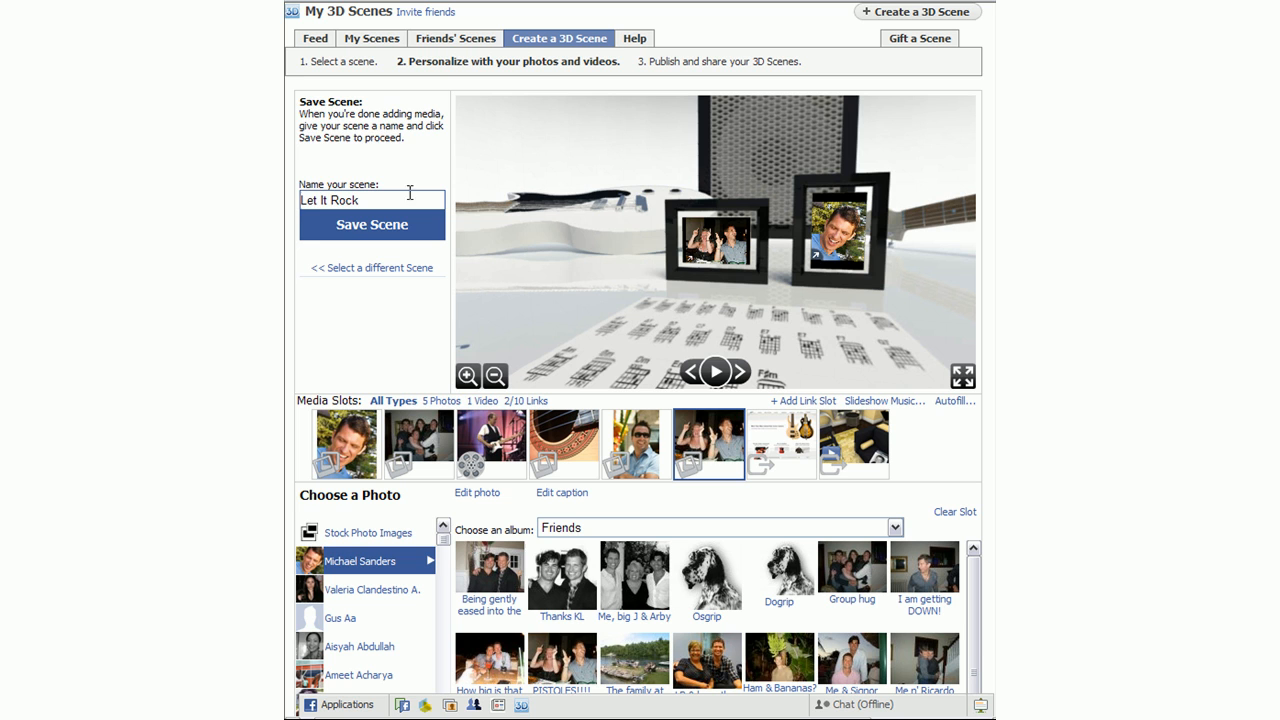
Name the scene 'Michael's Rockin' Scene' and save it to its published page.
{"action": "type", "text": "M"}
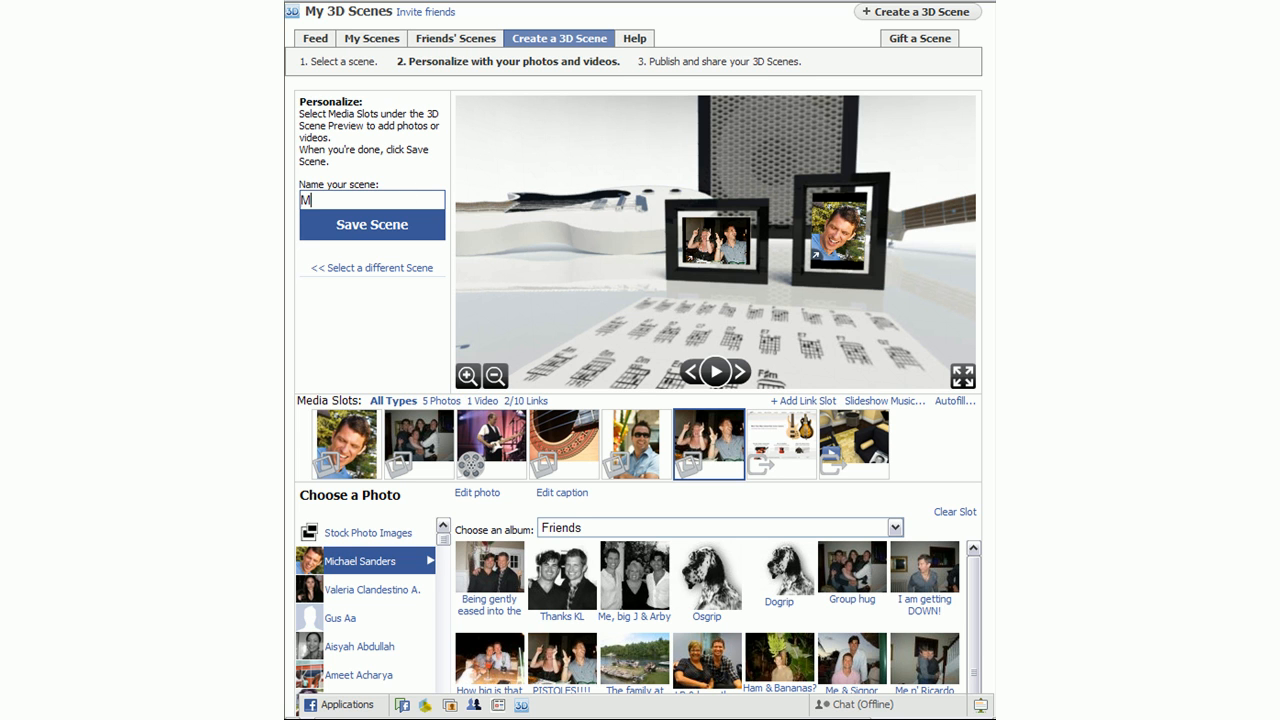
{"action": "type", "text": "ichael's Roc"}
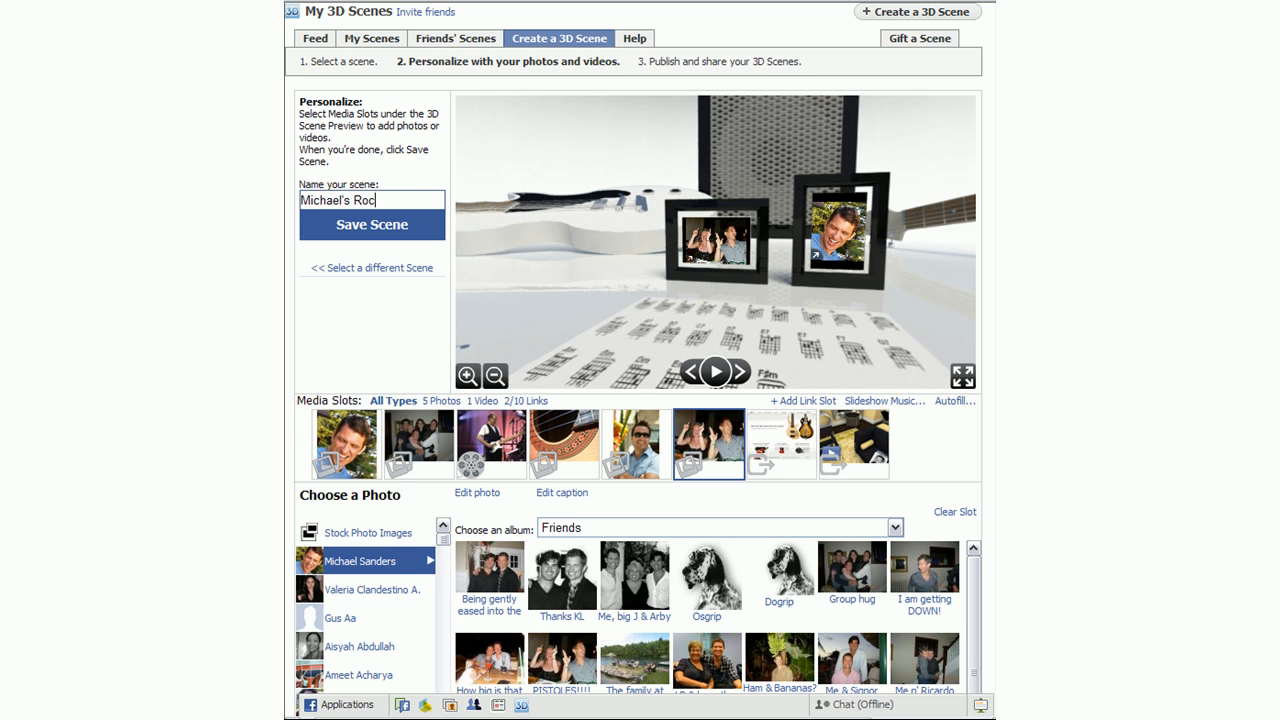
{"action": "type", "text": "kin' Scene"}
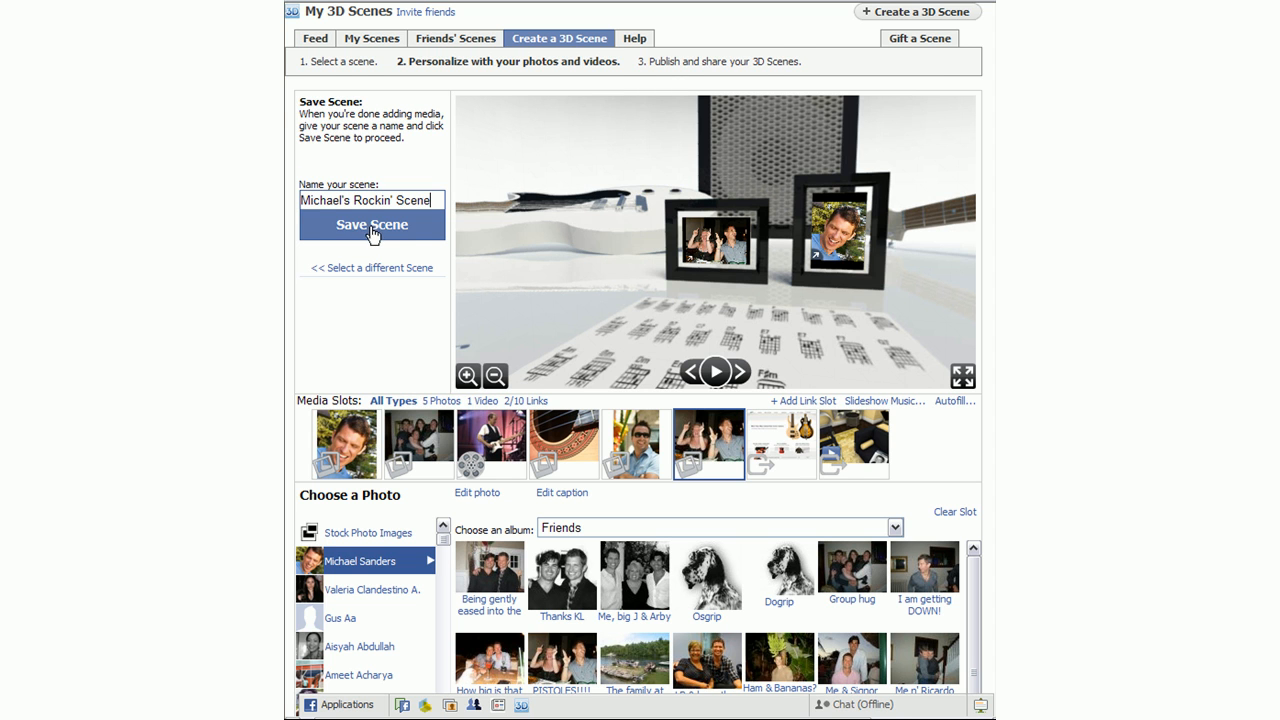
{"action": "left_click", "coordinate": [372, 224]}
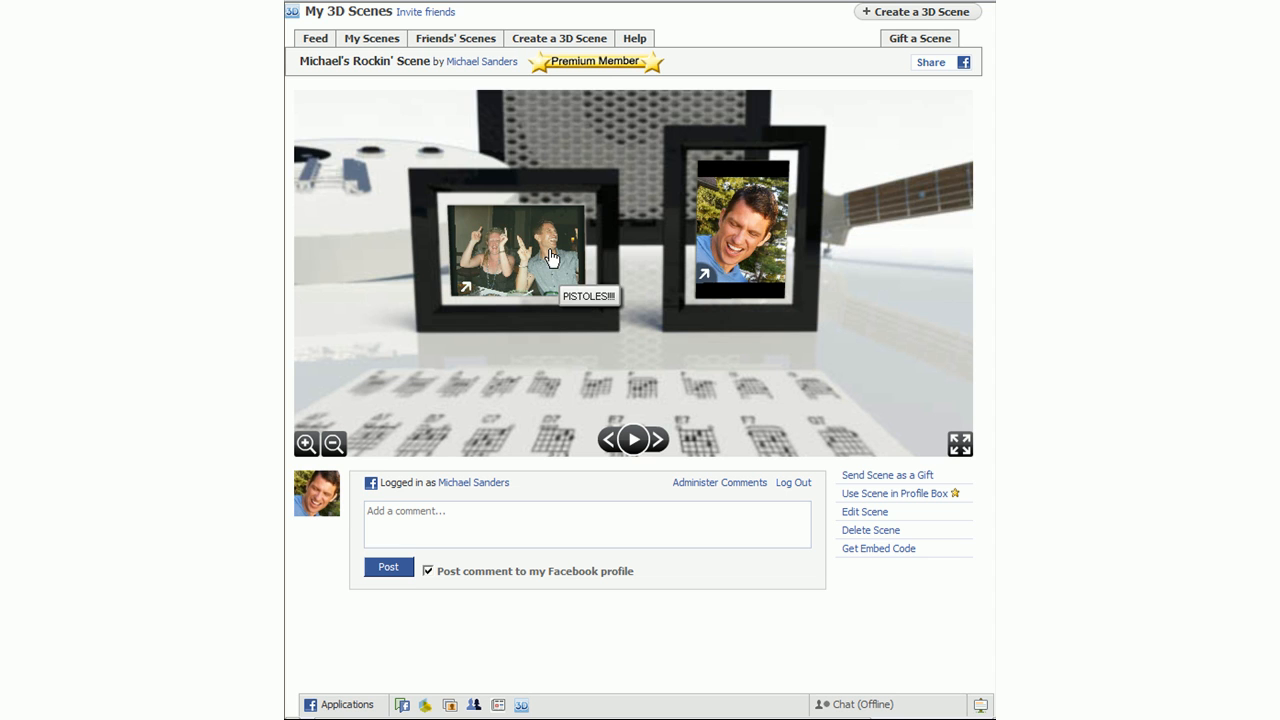
Step back to the video frame, play the Eric Clapton Layla YouTube video, then close it.
{"action": "left_click", "coordinate": [512, 240]}
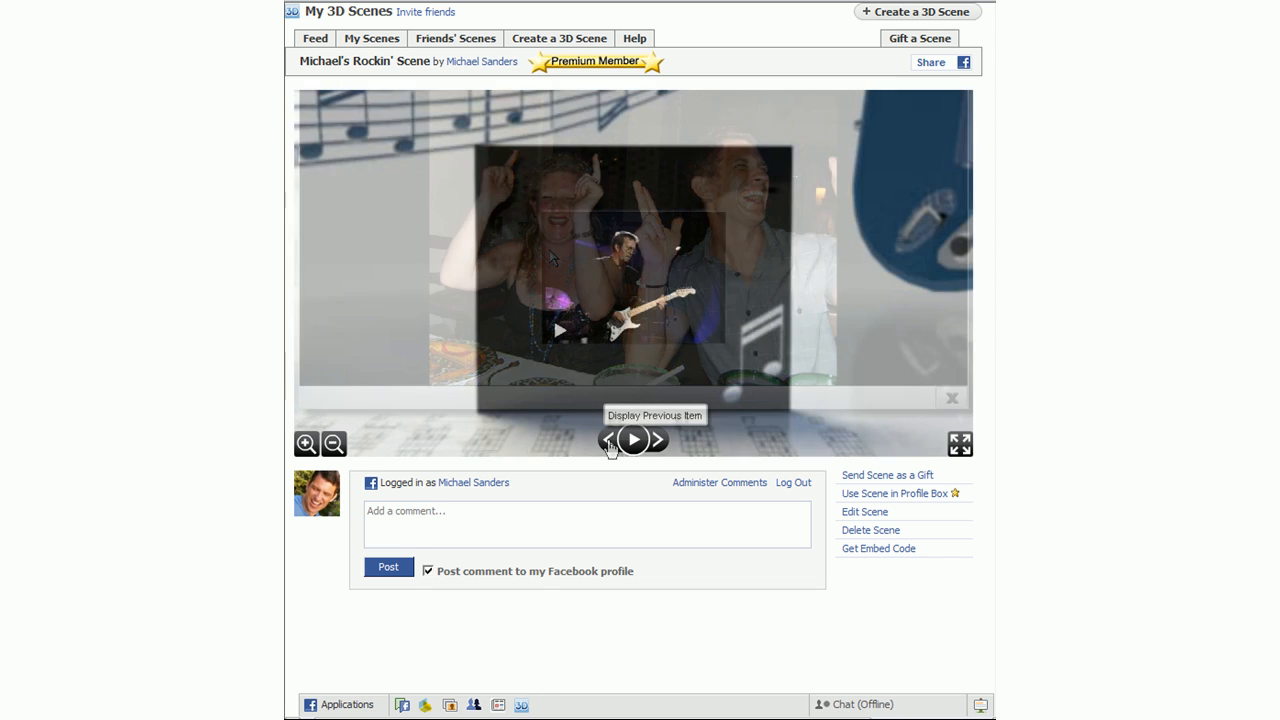
{"action": "left_click", "coordinate": [608, 440]}
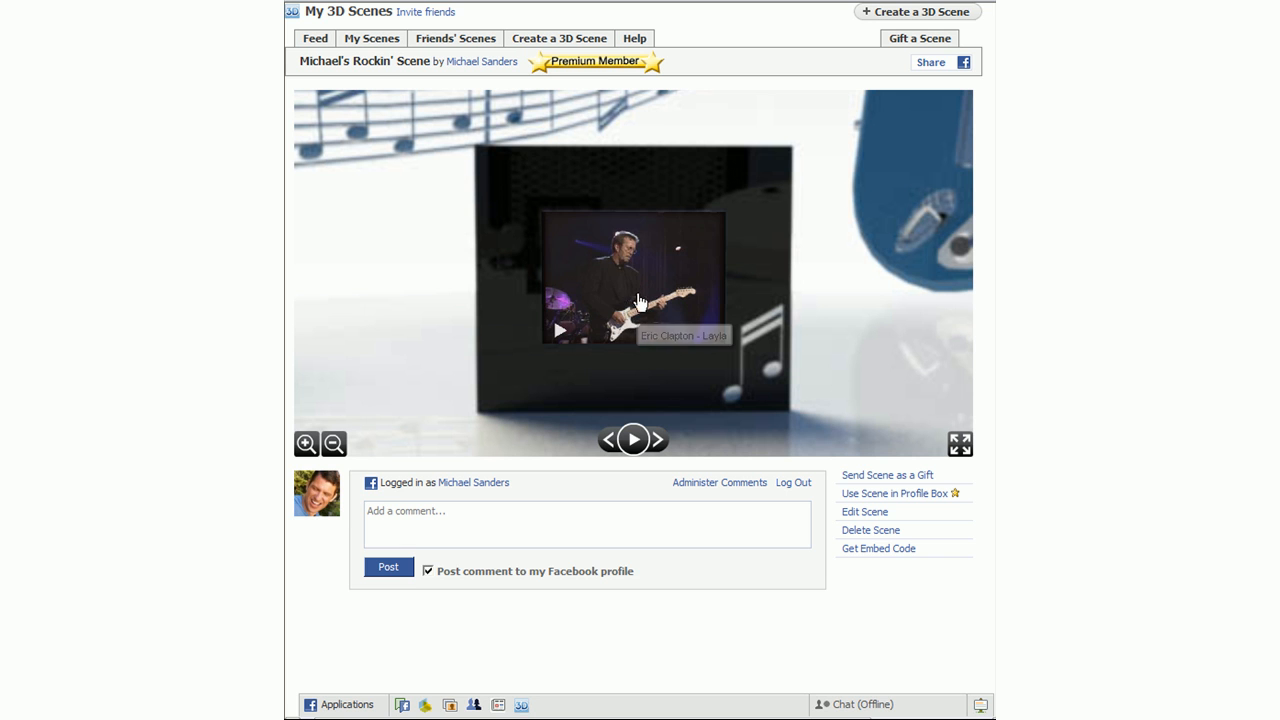
{"action": "left_click", "coordinate": [636, 290]}
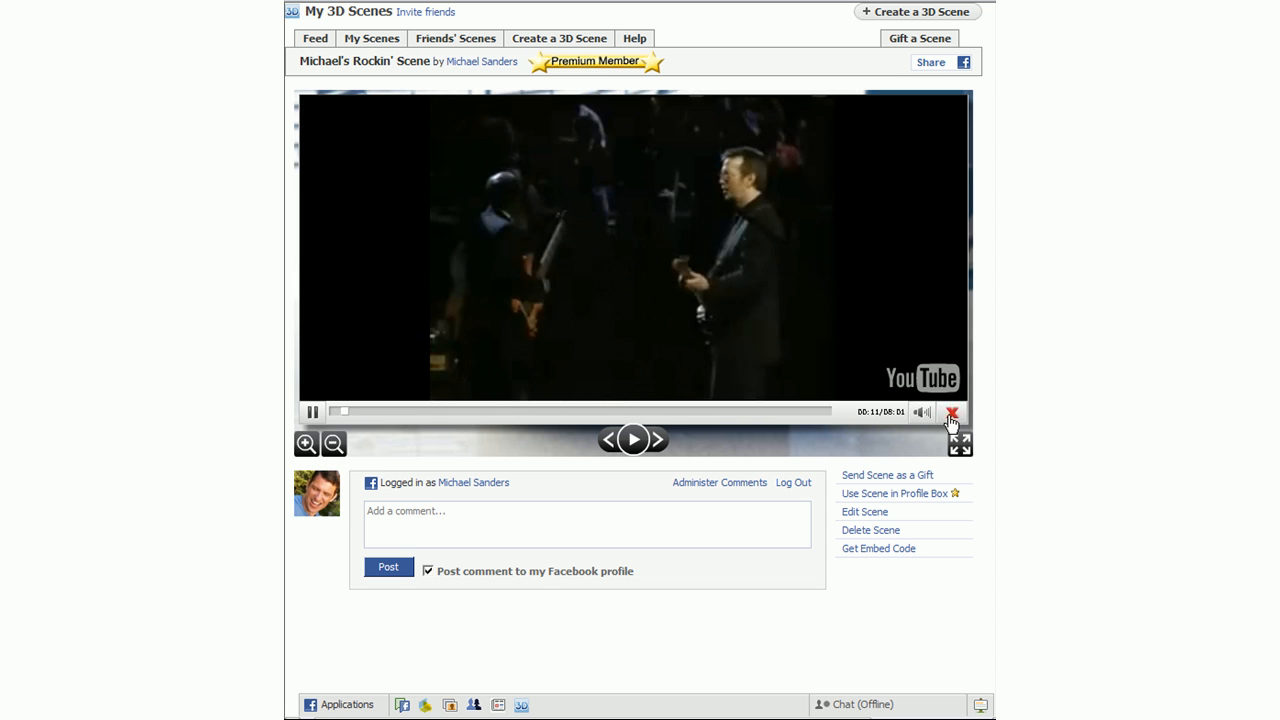
{"action": "left_click", "coordinate": [952, 412]}
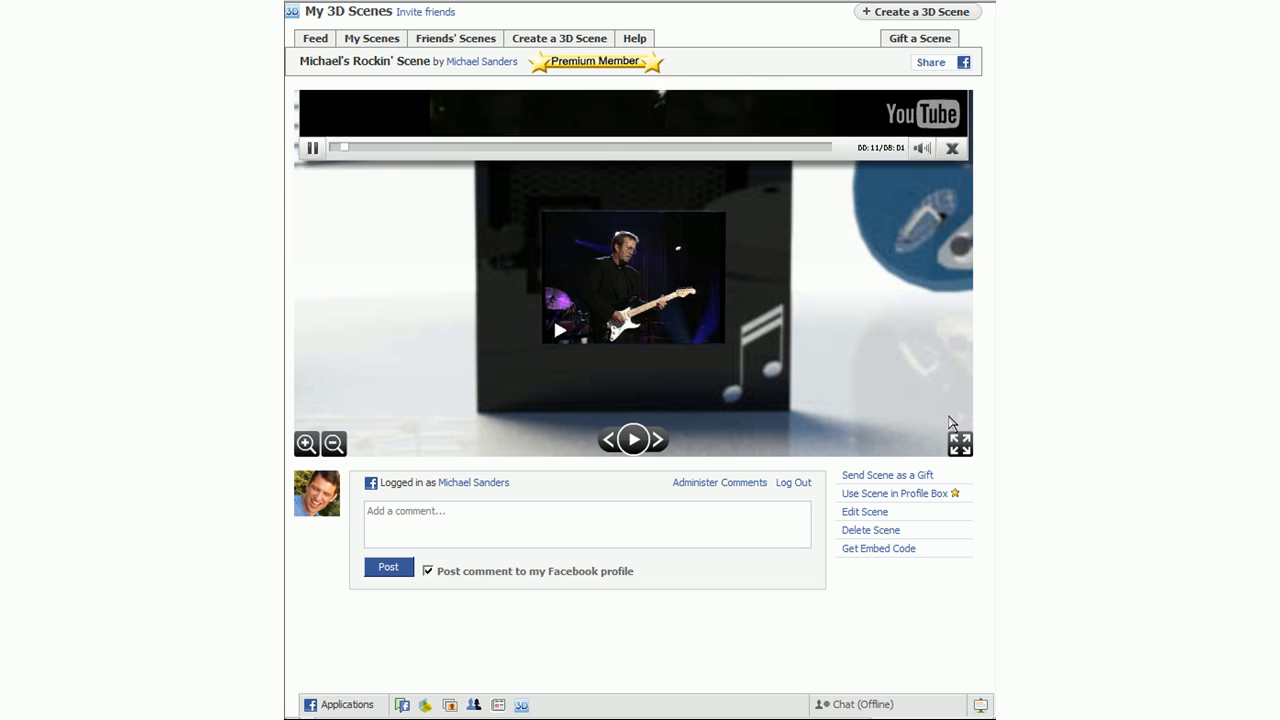
{"action": "left_click", "coordinate": [952, 148]}
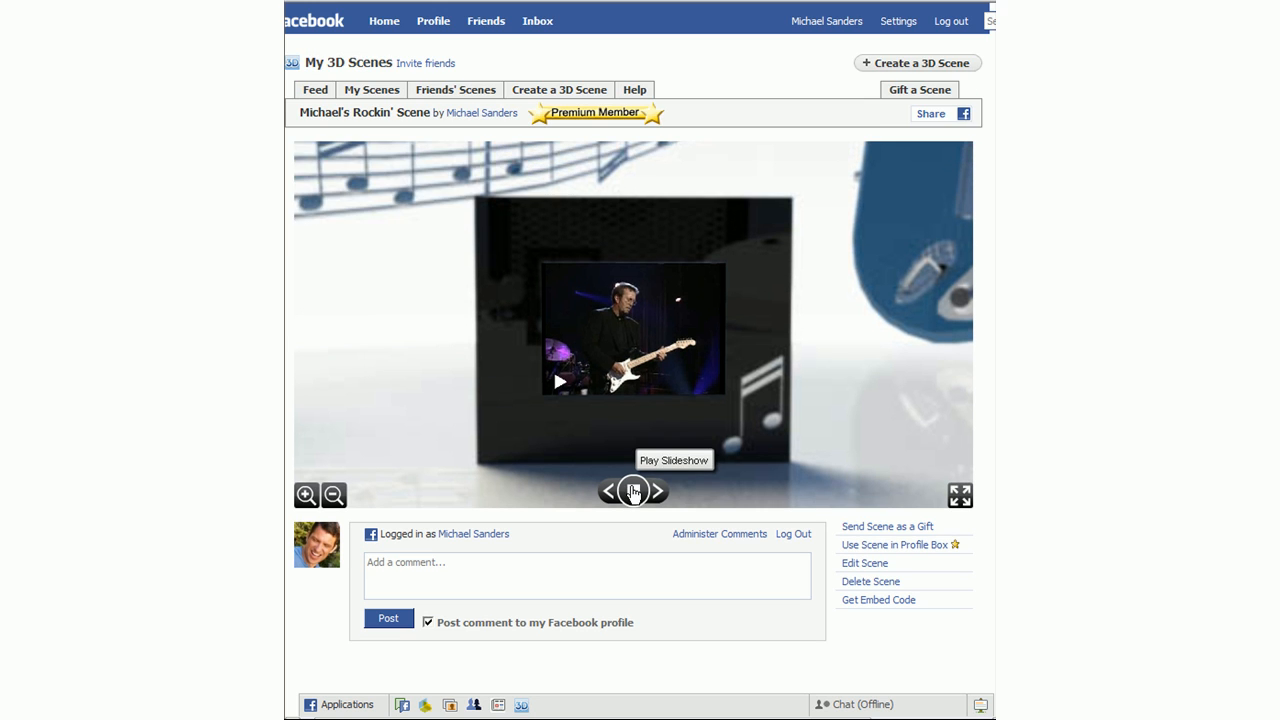
Play the scene slideshow, follow the guitar's web link, then send the scene as a gift.
{"action": "left_click", "coordinate": [632, 490]}
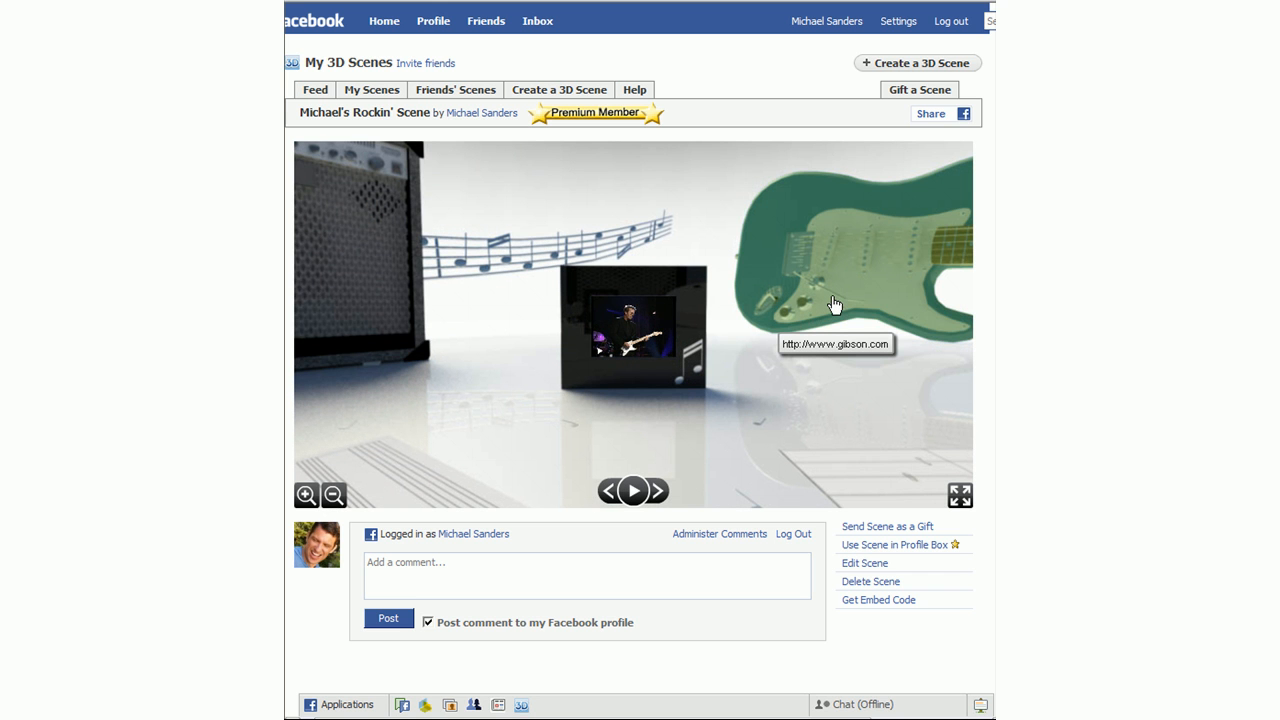
{"action": "left_click", "coordinate": [836, 300]}
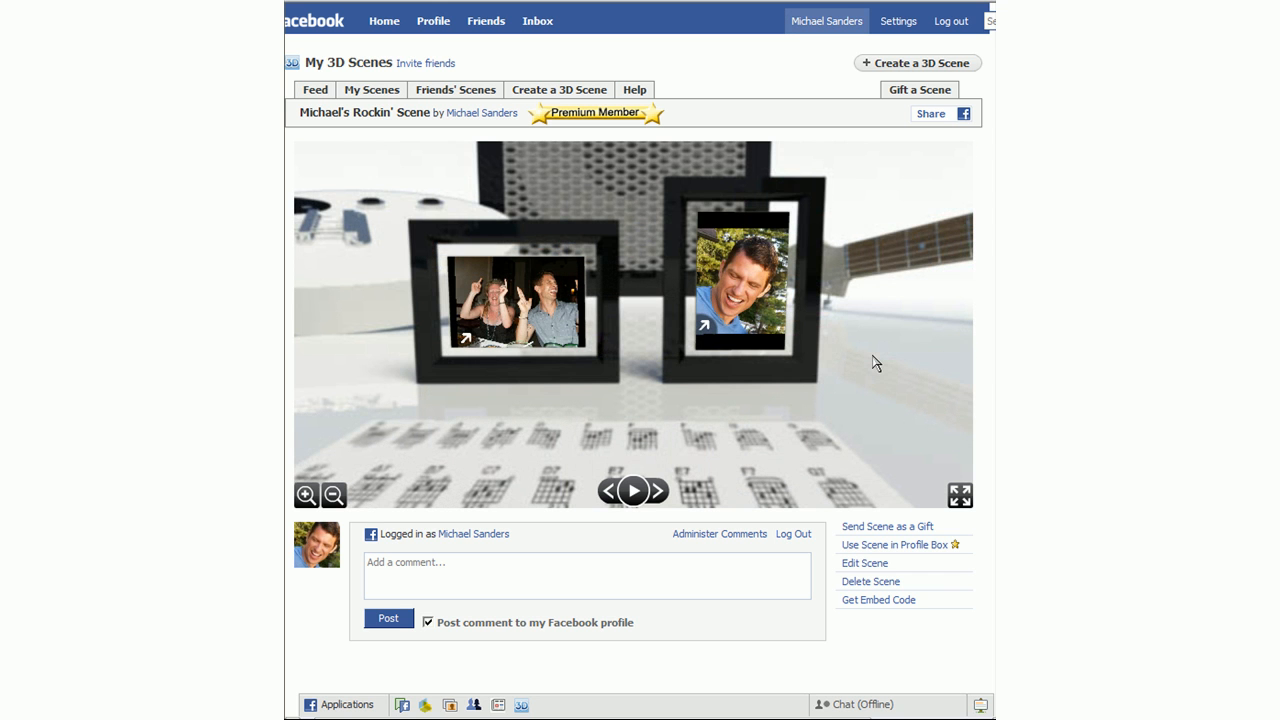
{"action": "left_click", "coordinate": [928, 112]}
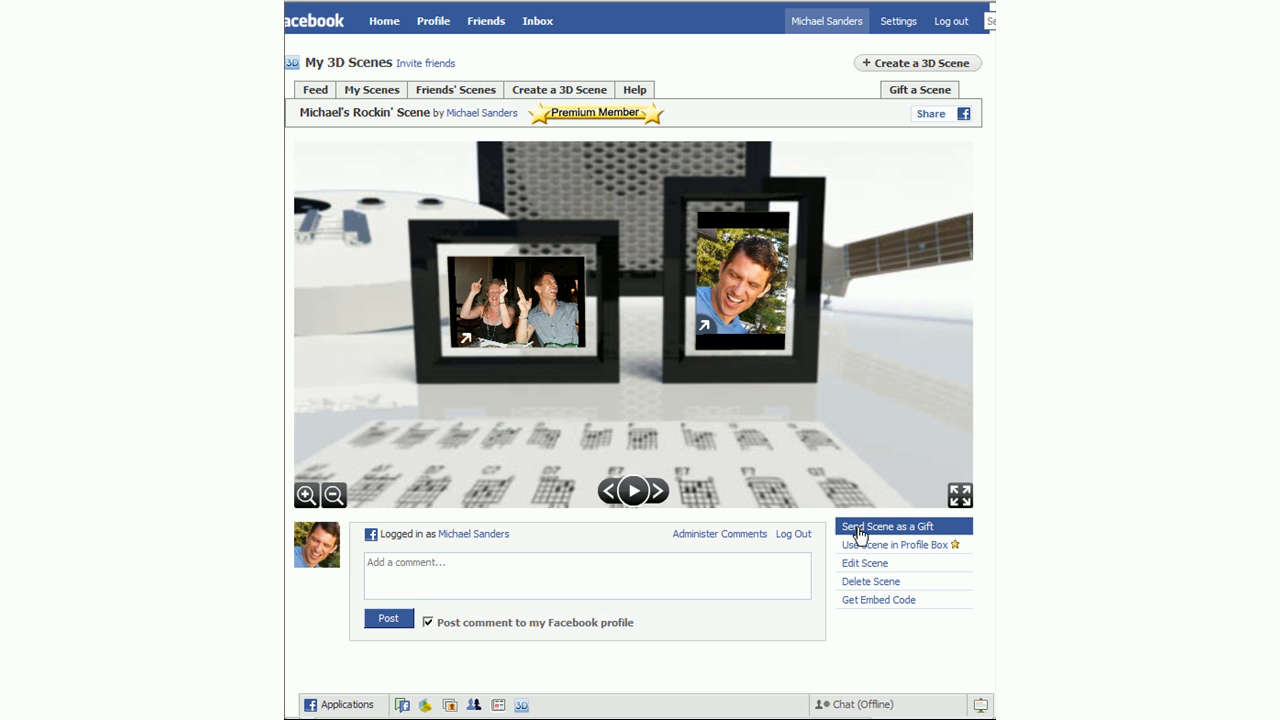
{"action": "left_click", "coordinate": [888, 526]}
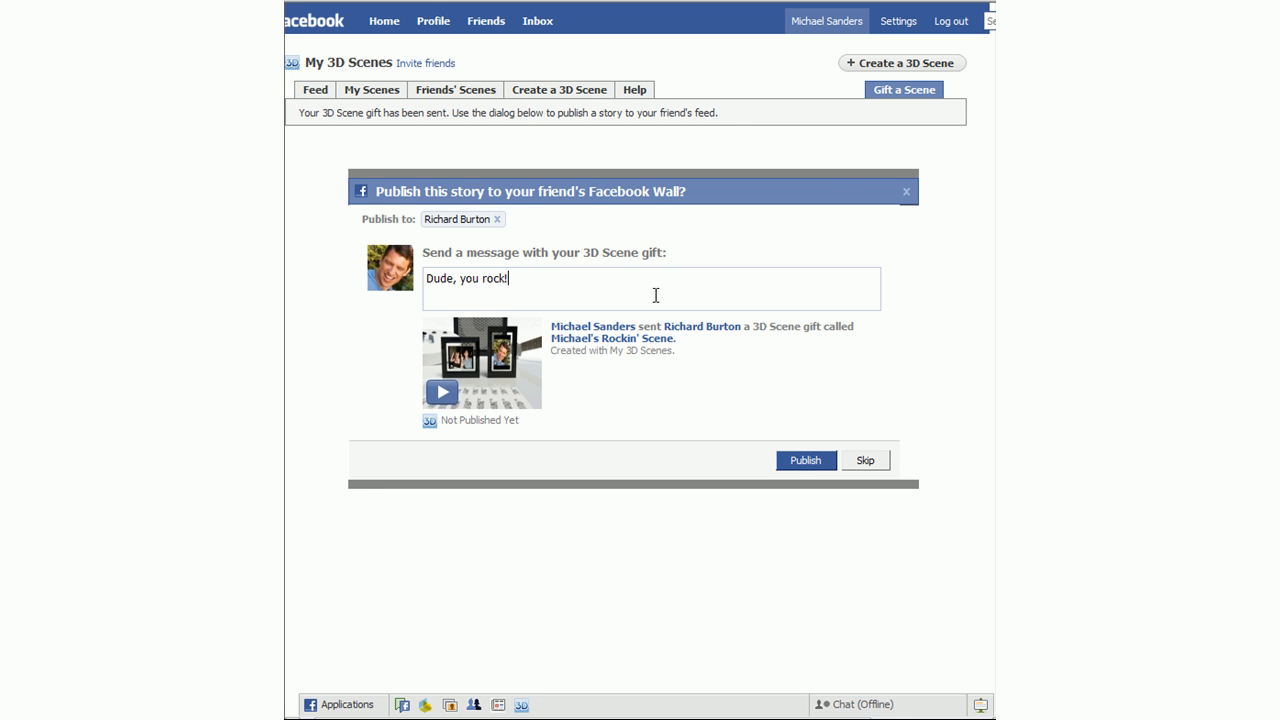